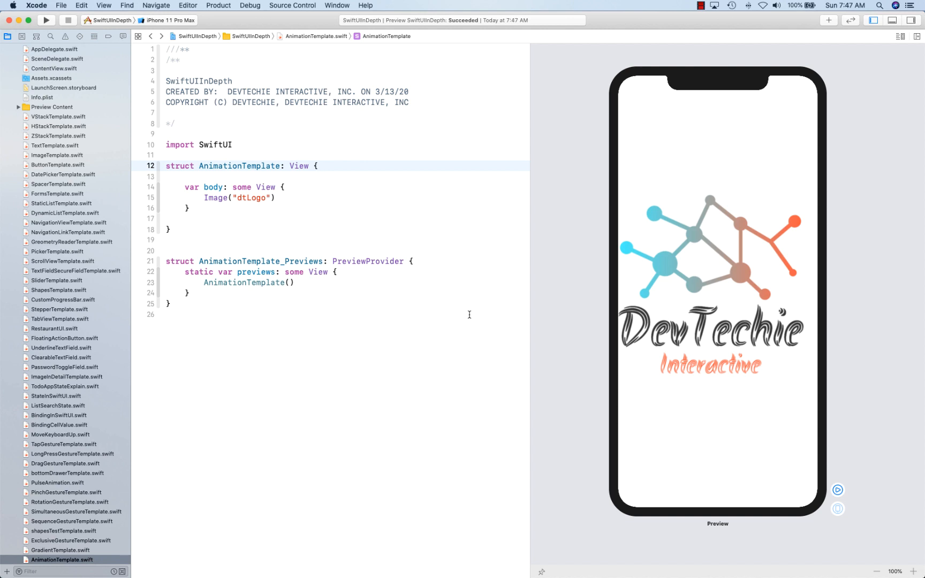
# - Insert a struct snippet and name it NeonStyle conforming to ViewModifier
pyautogui.click(319, 166)
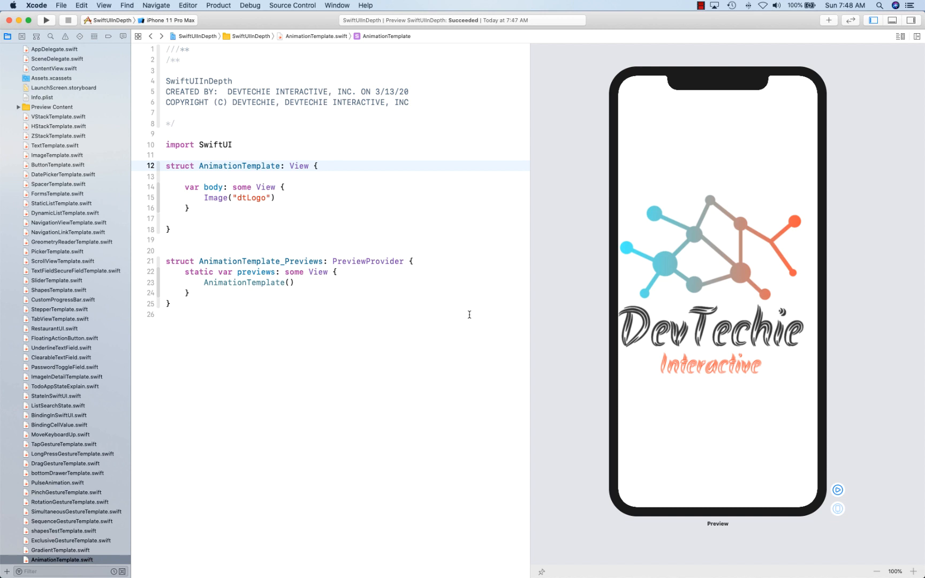
pyautogui.click(317, 166)
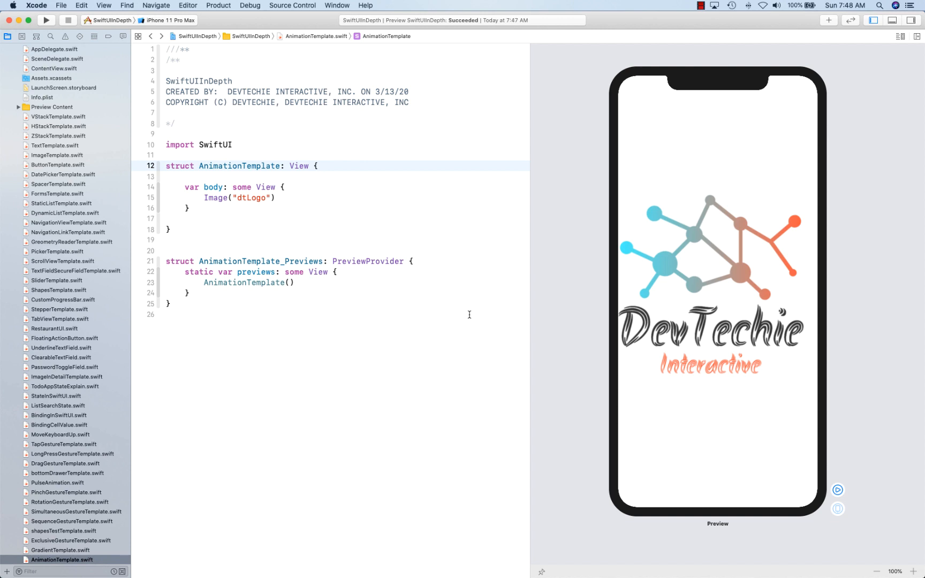
pyautogui.click(317, 166)
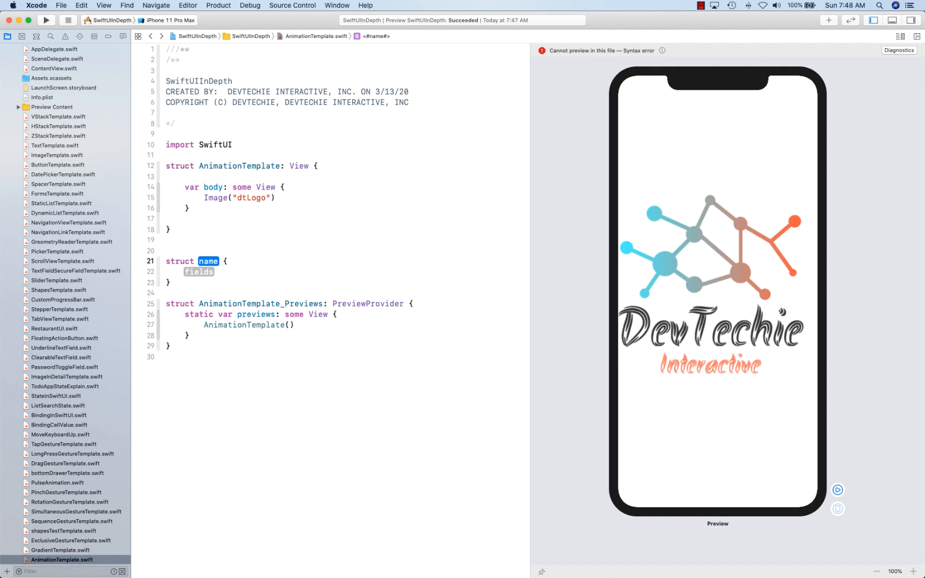
pyautogui.write('Ne')
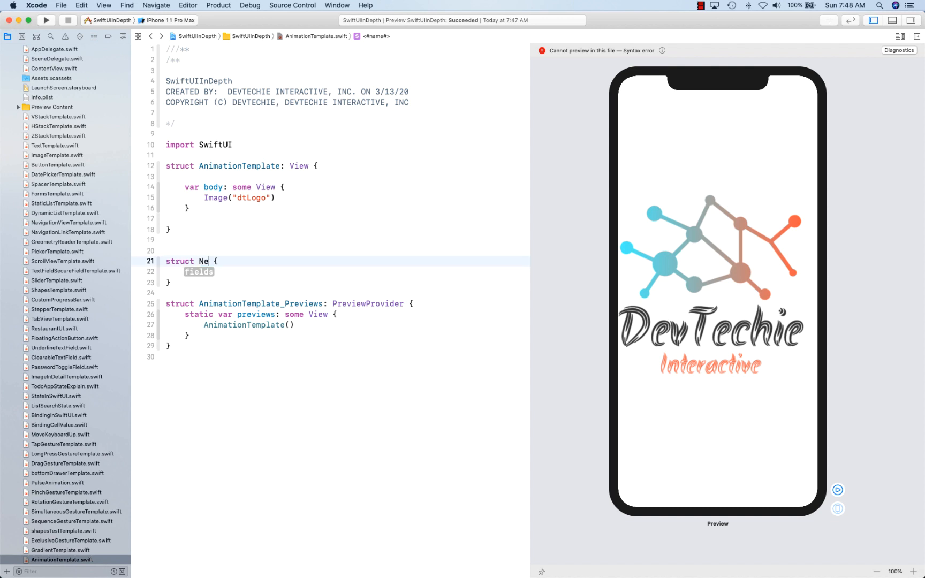
pyautogui.write('onSt')
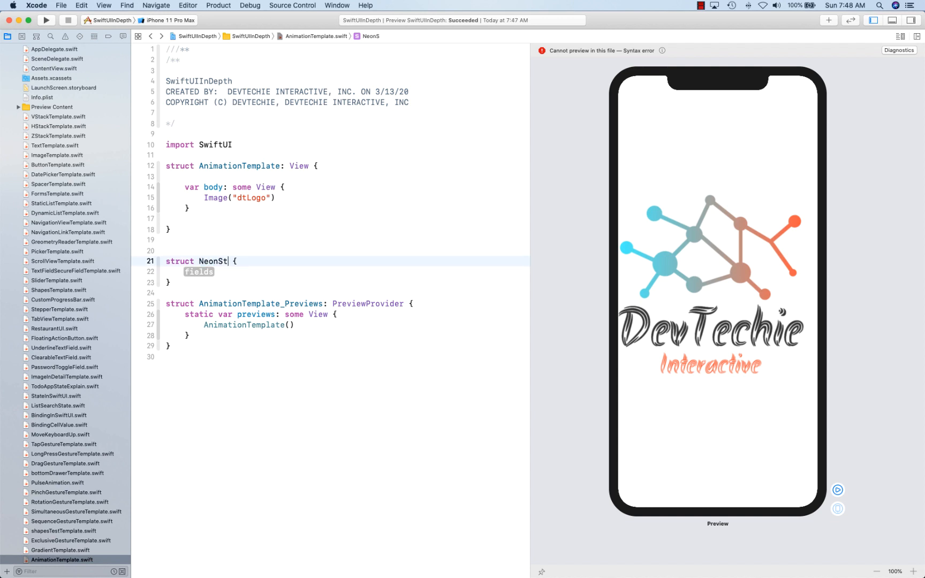
pyautogui.write('yle: V')
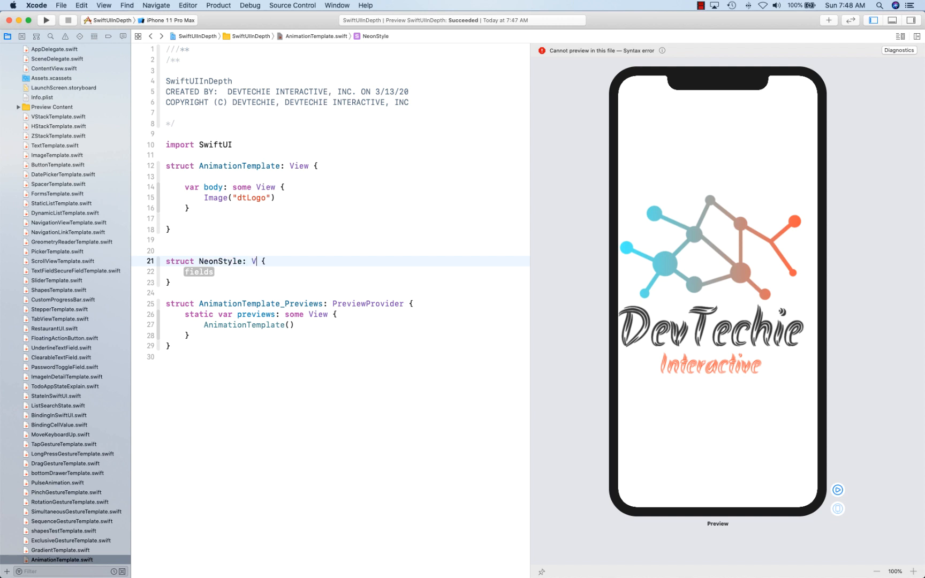
pyautogui.write('m')
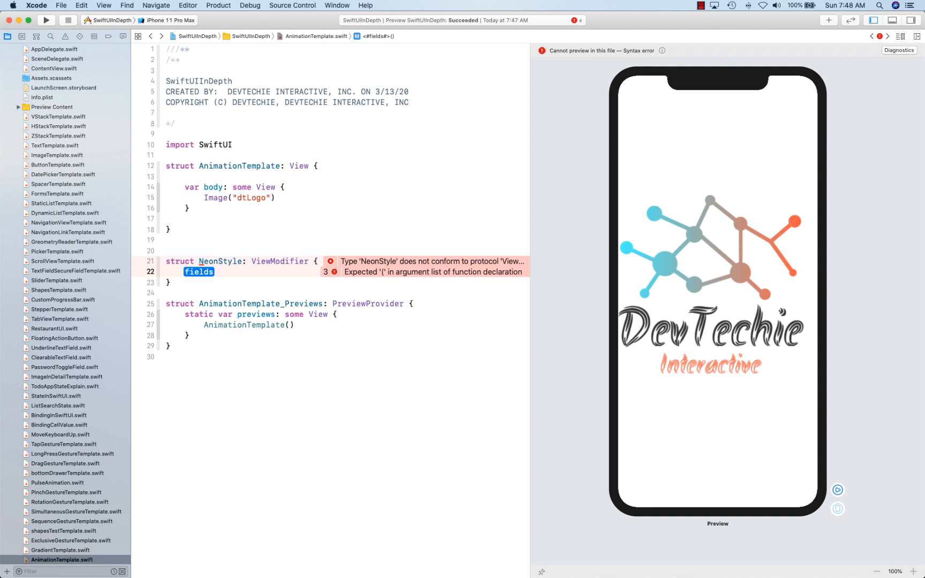
pyautogui.write('let color: Color')
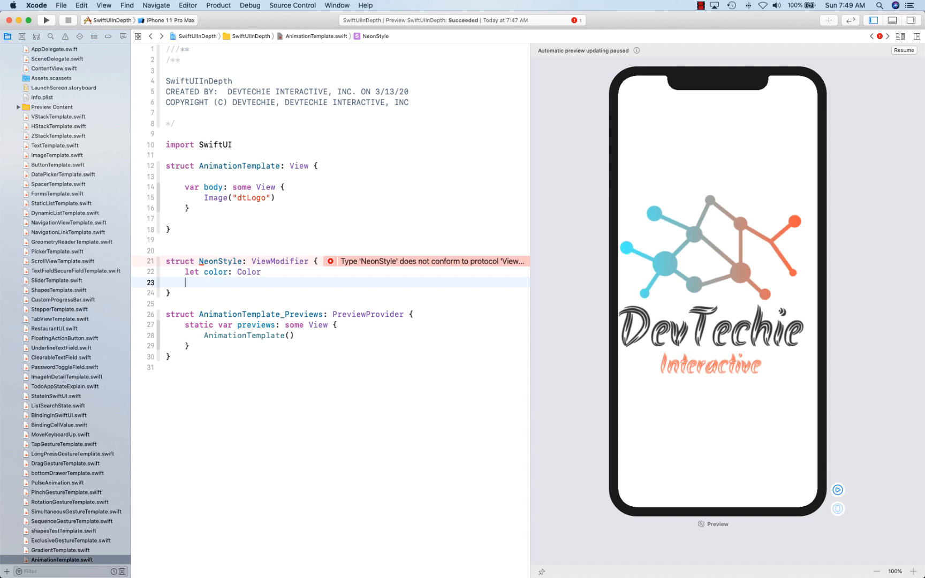
pyautogui.write('@Binding var blu')
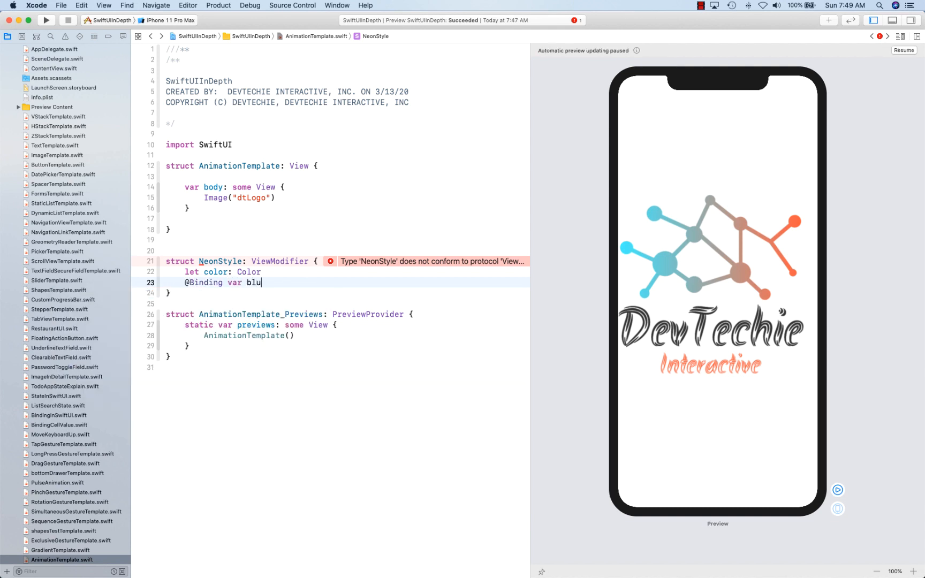
pyautogui.write('rRa')
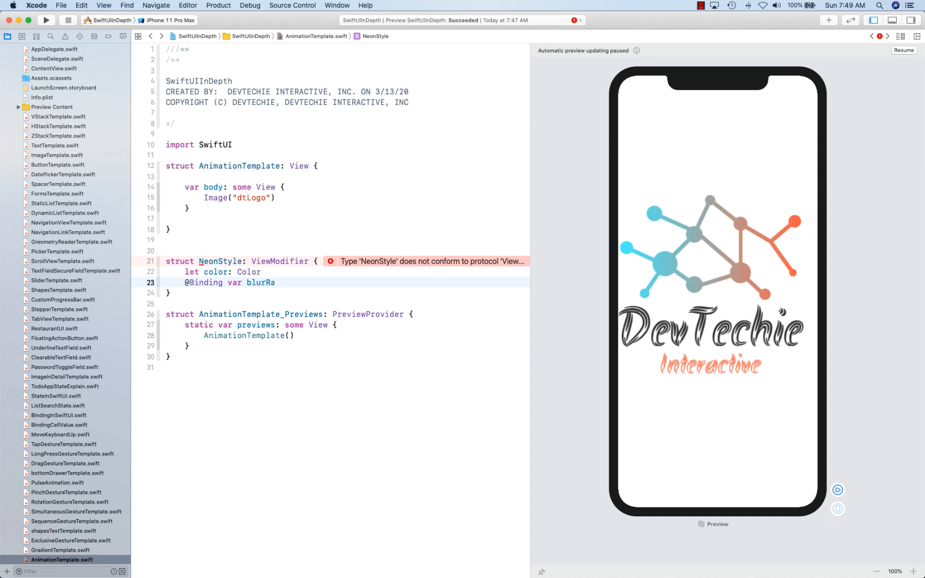
pyautogui.write('i')
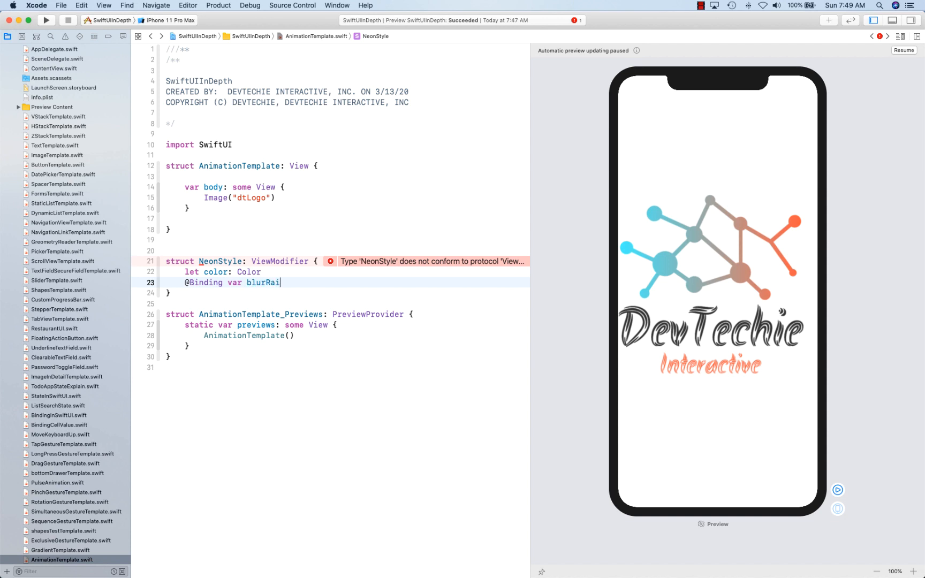
pyautogui.write('dius')
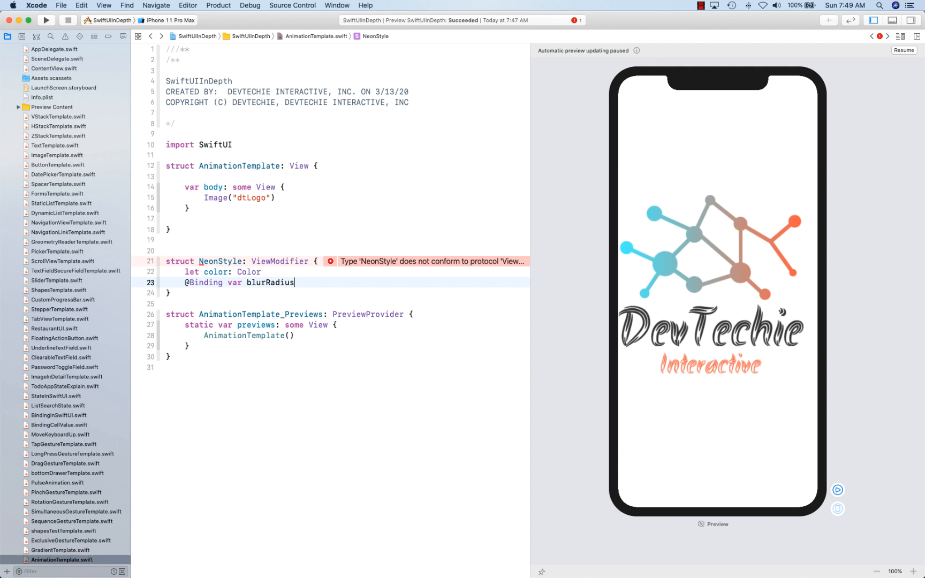
pyautogui.write(':')
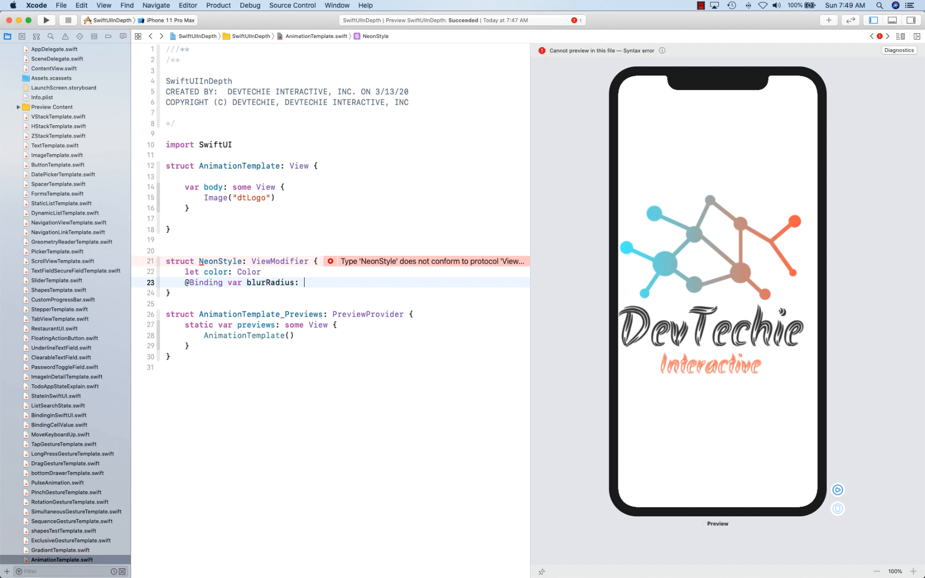
pyautogui.write('CGFloat')
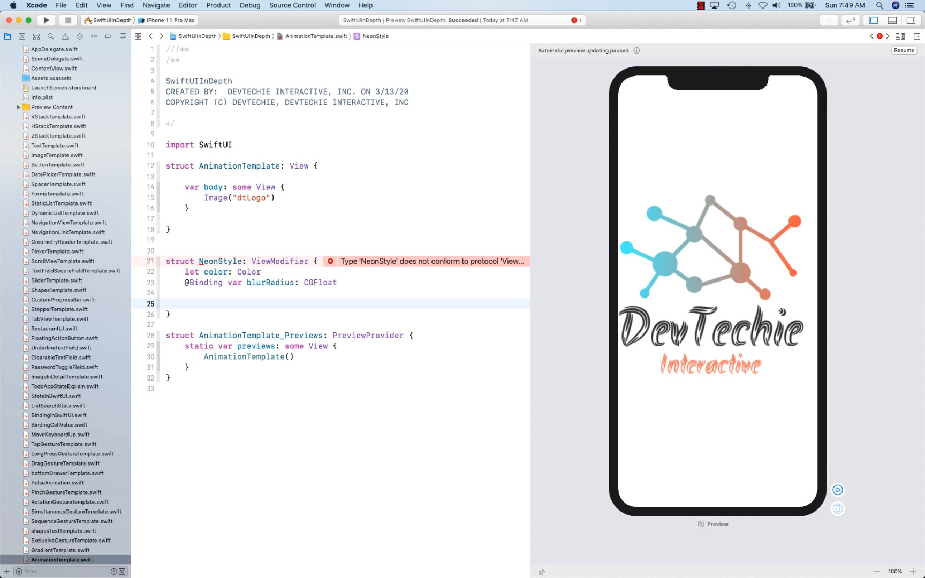
# - Declare func body(content:) -> some View in NeonStyle
pyautogui.write('func bu')
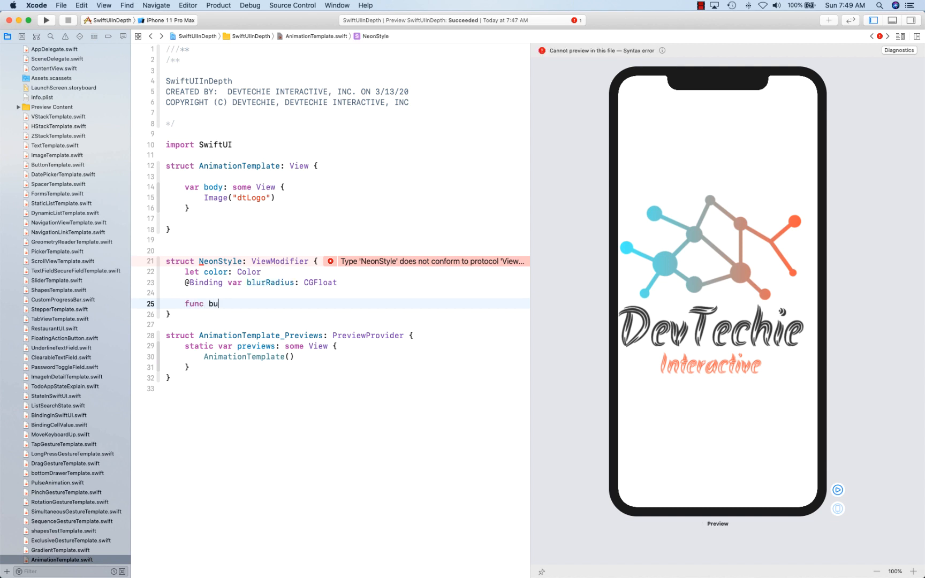
pyautogui.write('dy(content: Content')
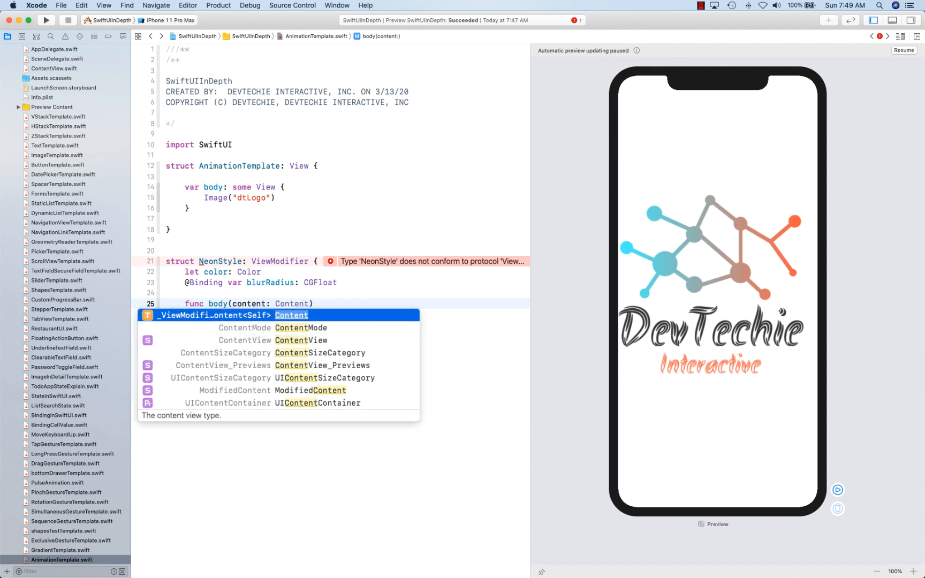
pyautogui.write('-> some View {')
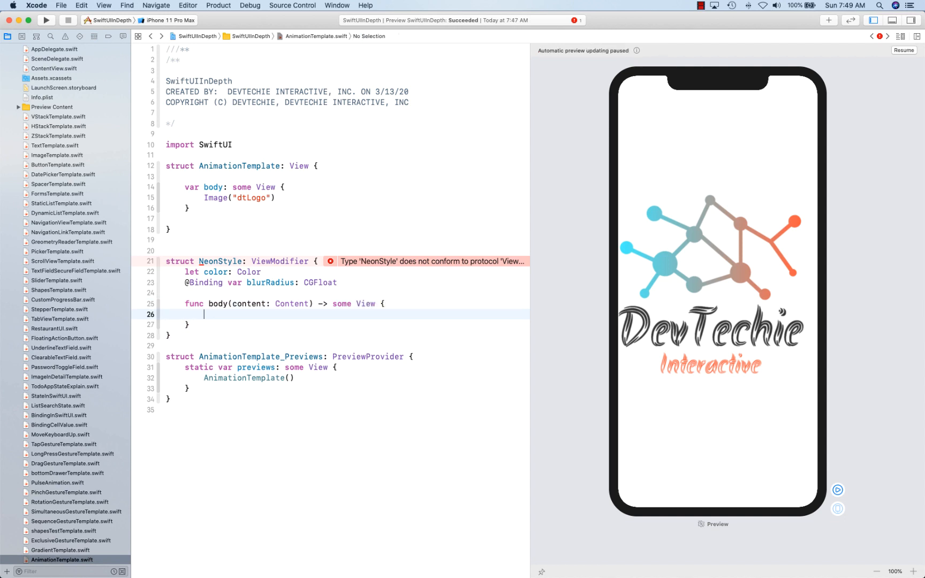
pyautogui.click(217, 303)
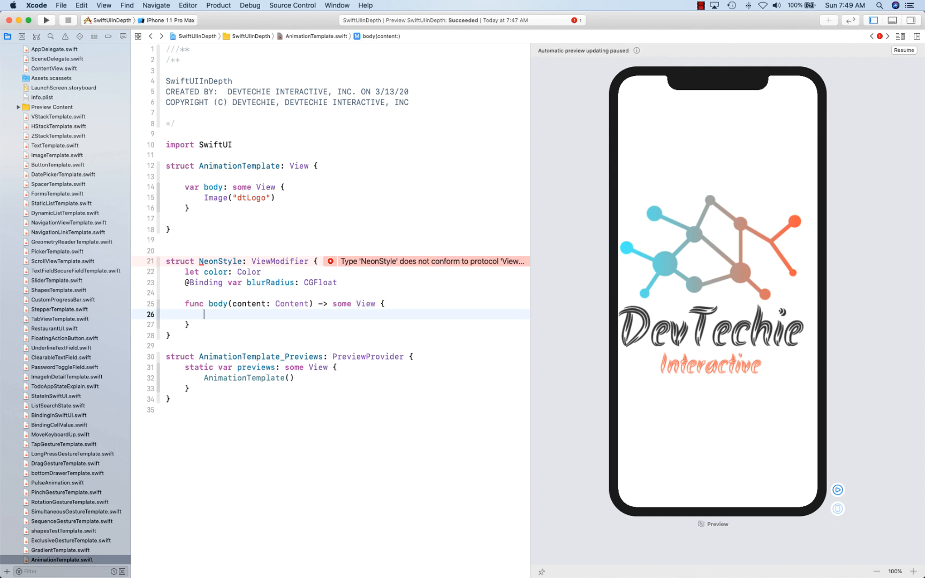
# - Return a ZStack with content.foregroundColor(color) and content.blur(radius: blurRadius)
pyautogui.write('return')
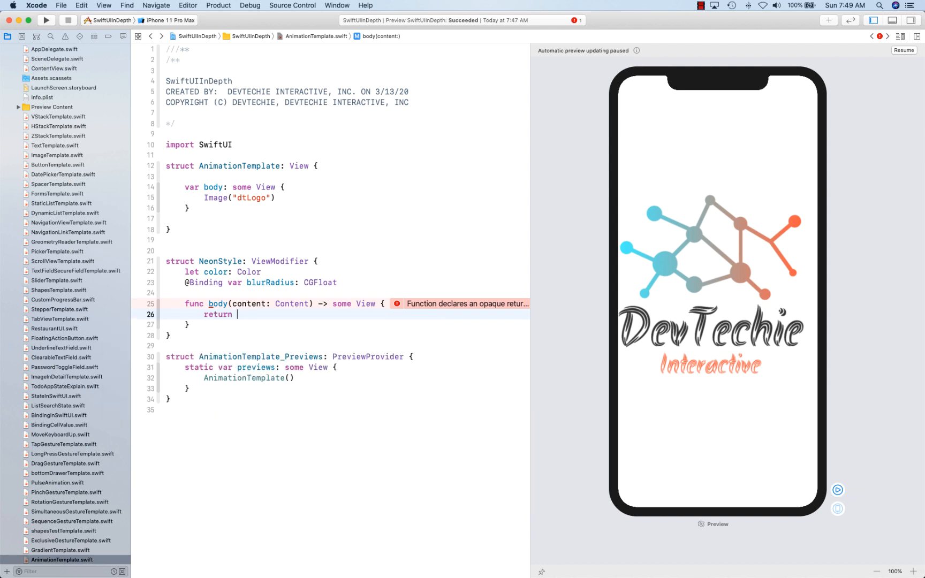
pyautogui.write('ZSrtack {')
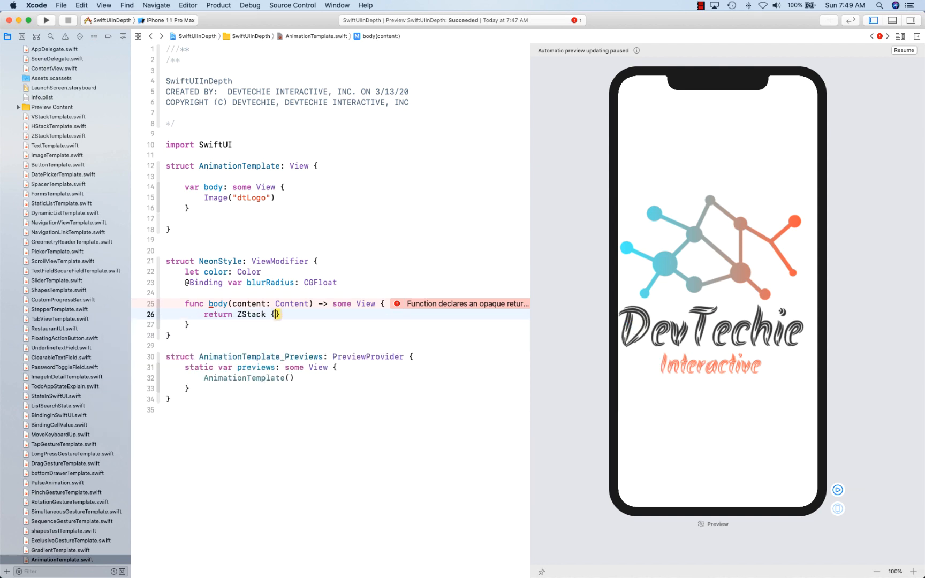
pyautogui.write('content.')
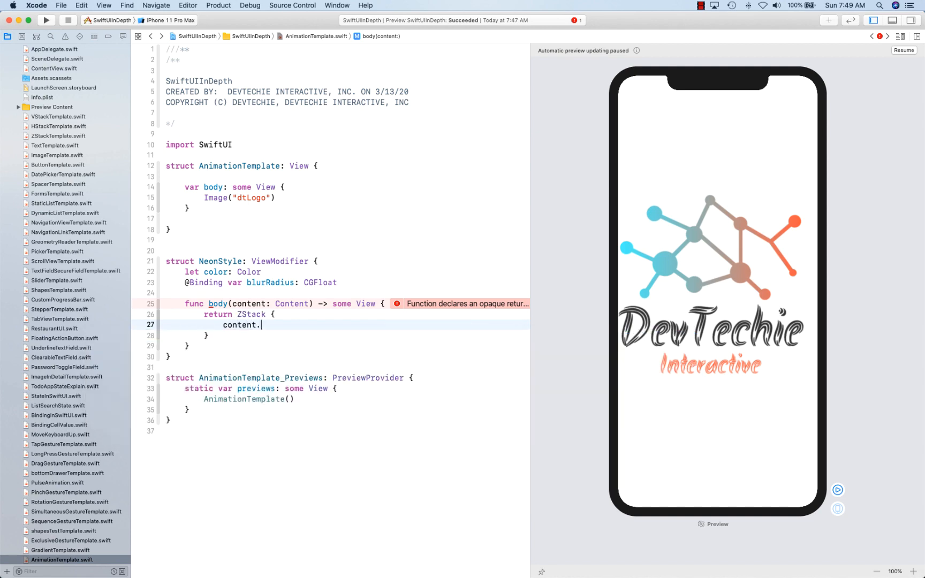
pyautogui.write('foregroundColor(color: Color?')
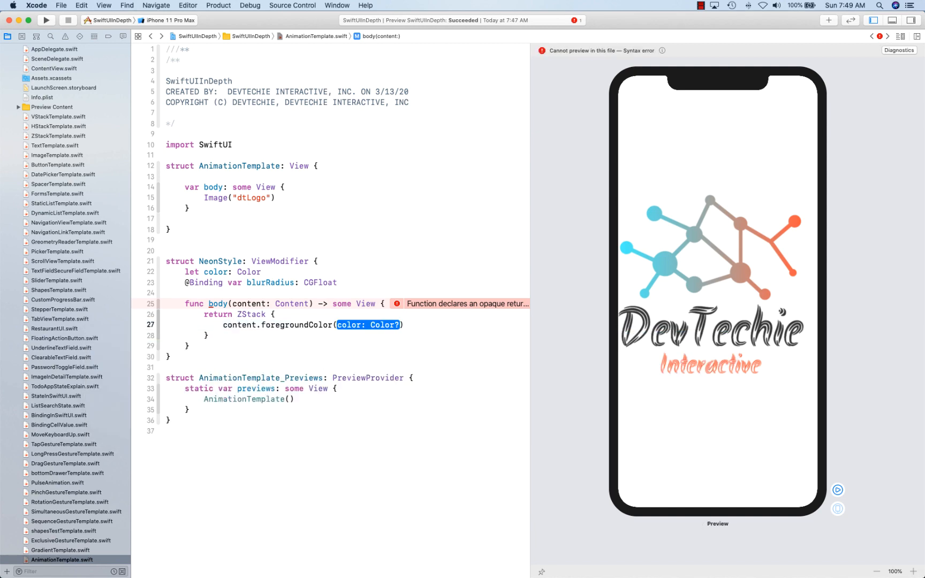
pyautogui.write('color')
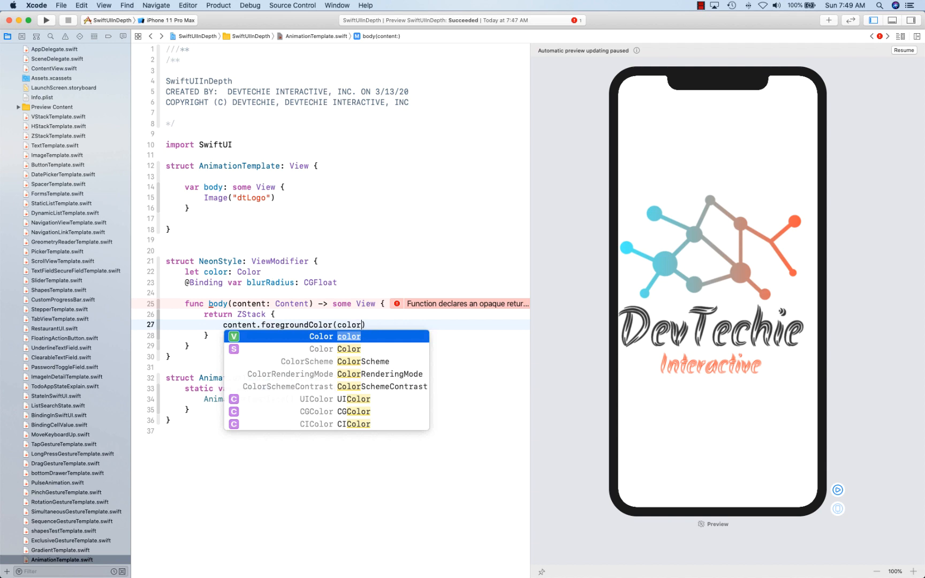
pyautogui.write('content.blur(radius: CGFloat')
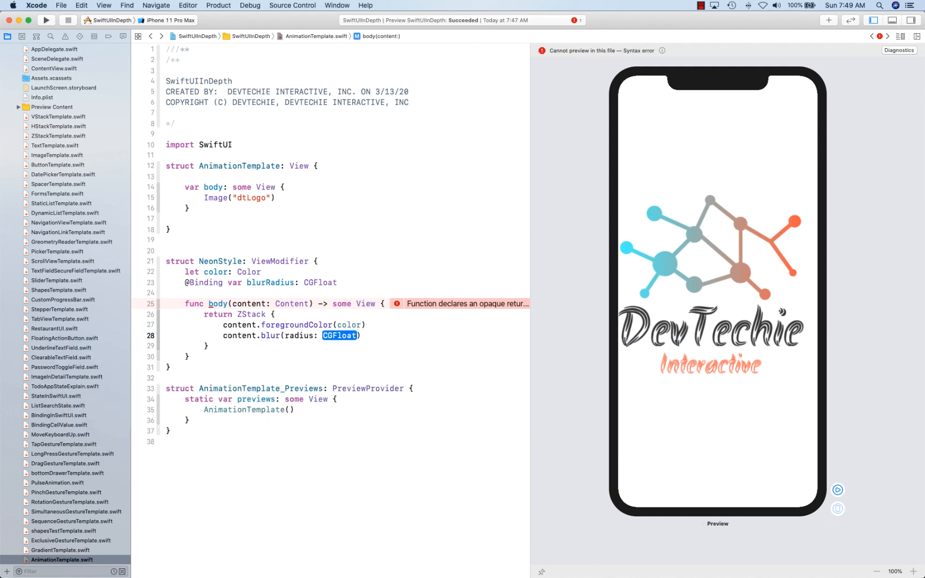
pyautogui.write('blurRadius')
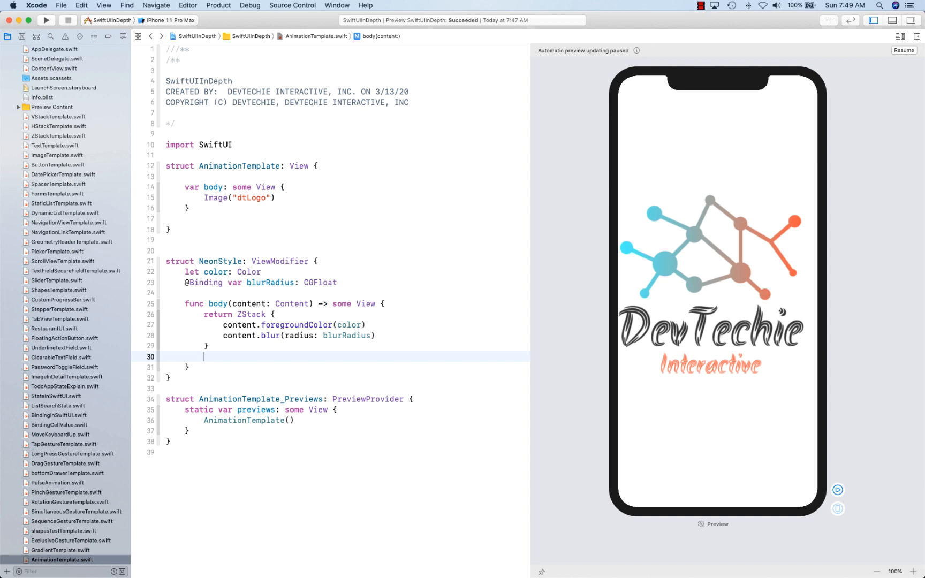
# - Give the ZStack 10-point padding
pyautogui.write('.')
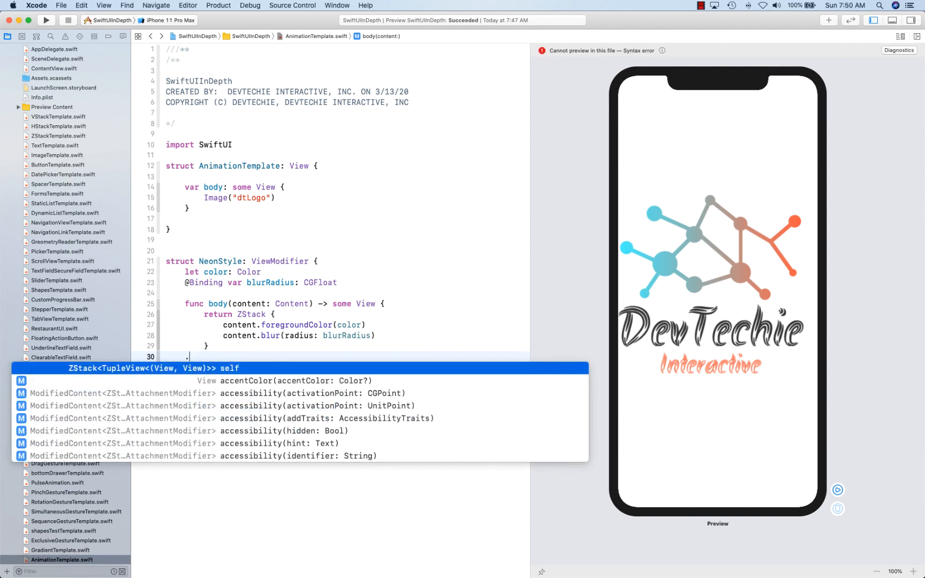
pyautogui.write('.padding(1')
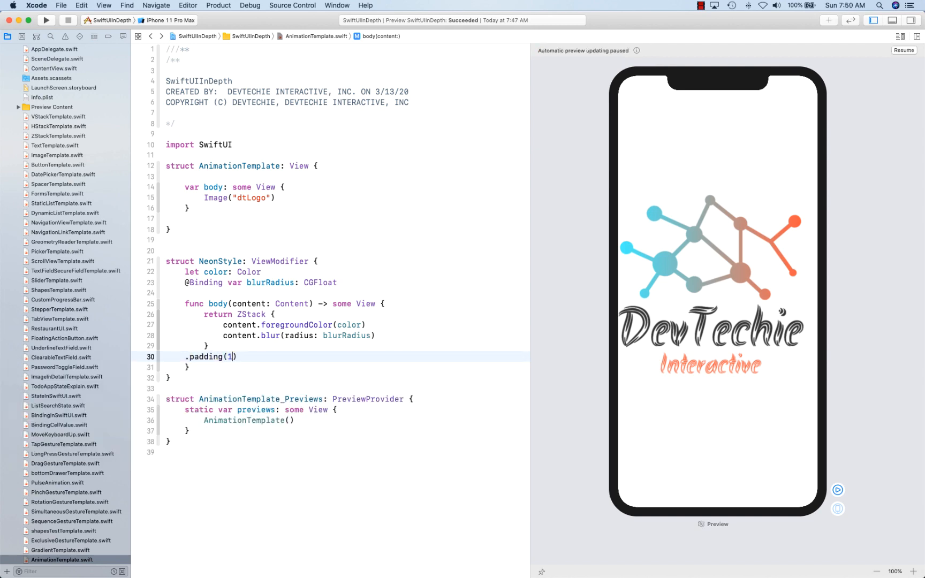
pyautogui.write('0')
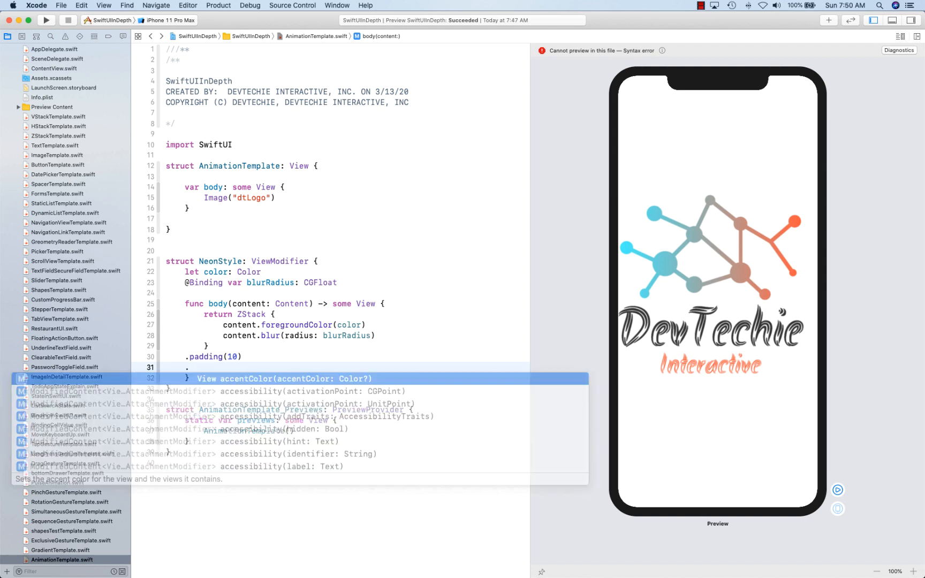
# - Overlay a continuous RoundedRectangle cornerRadius 16 stroked in color at lineWidth 4, with // overlay comment
pyautogui.write('.overlay(Ra')
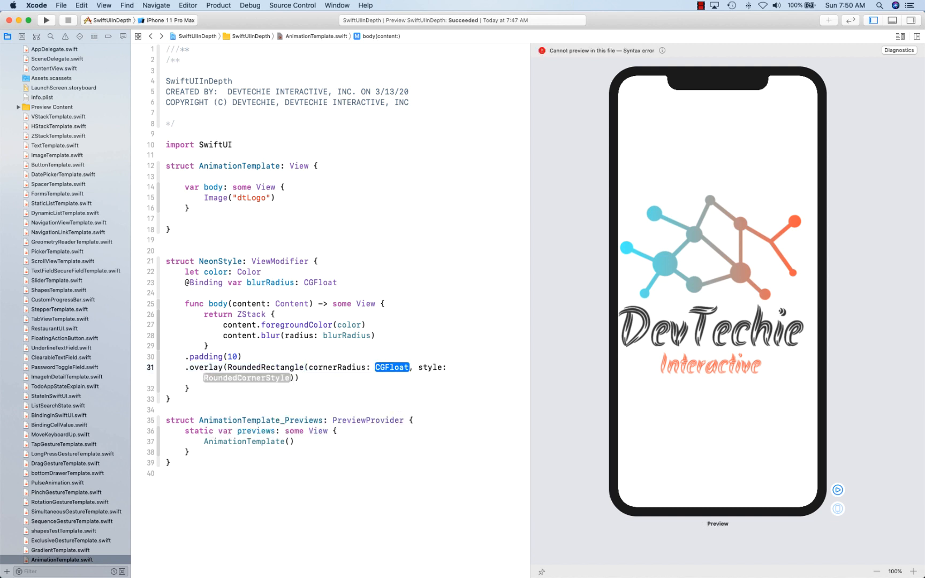
pyautogui.write('16')
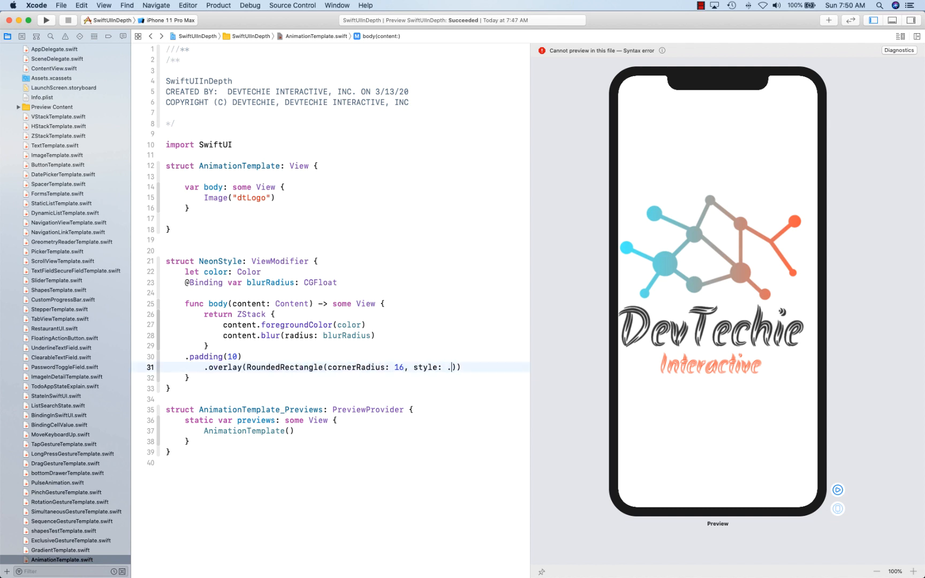
pyautogui.write('continuous')
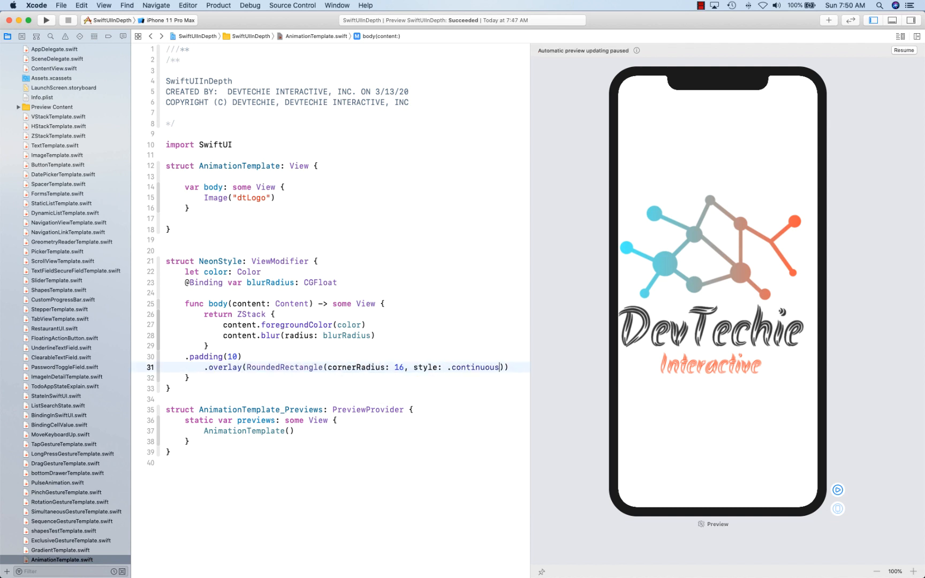
pyautogui.write('.stroke(')
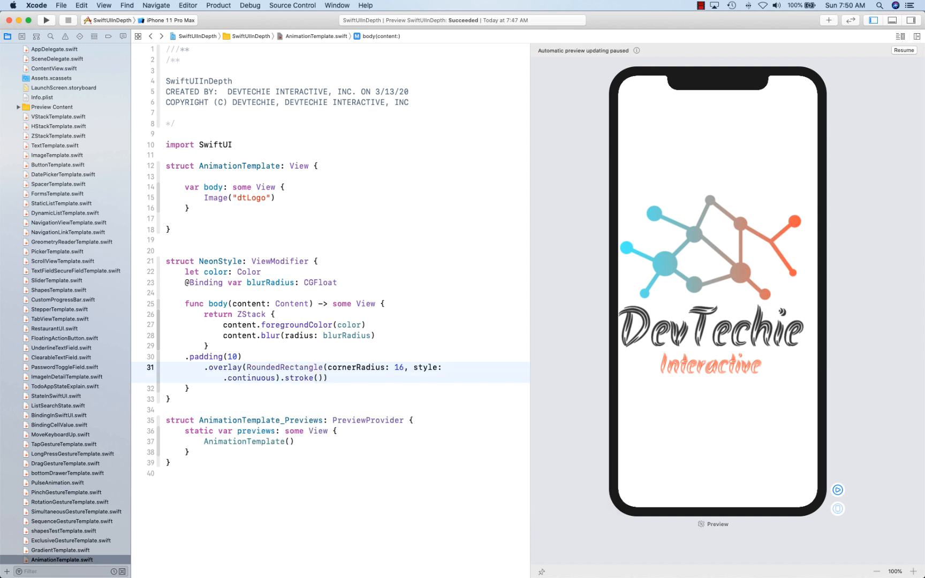
pyautogui.write('color, lineWidth: 4')
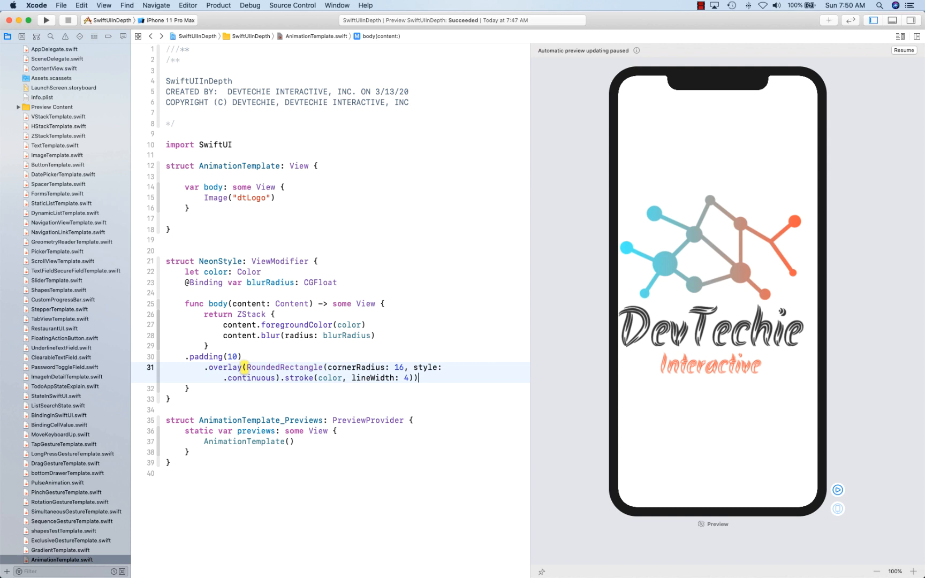
pyautogui.write('// overly')
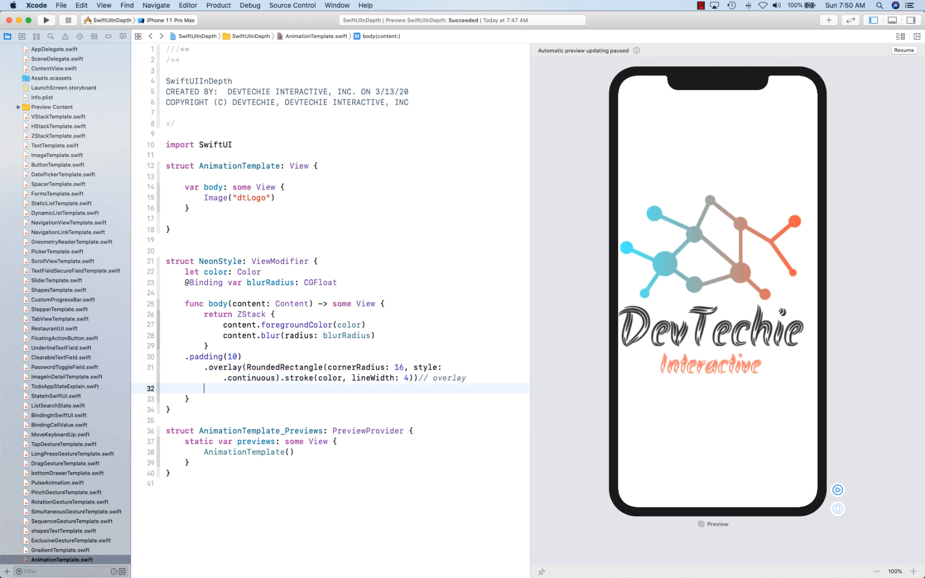
# - Add a .background RoundedRectangle cornerRadius 16 continuous stroked in color at lineWidth 4
pyautogui.write('.nback')
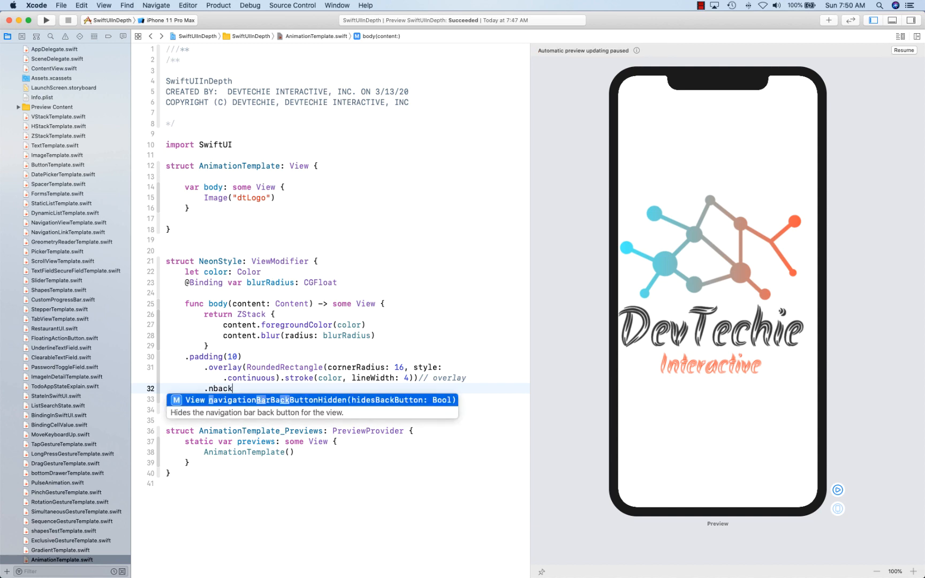
pyautogui.press('backspace')
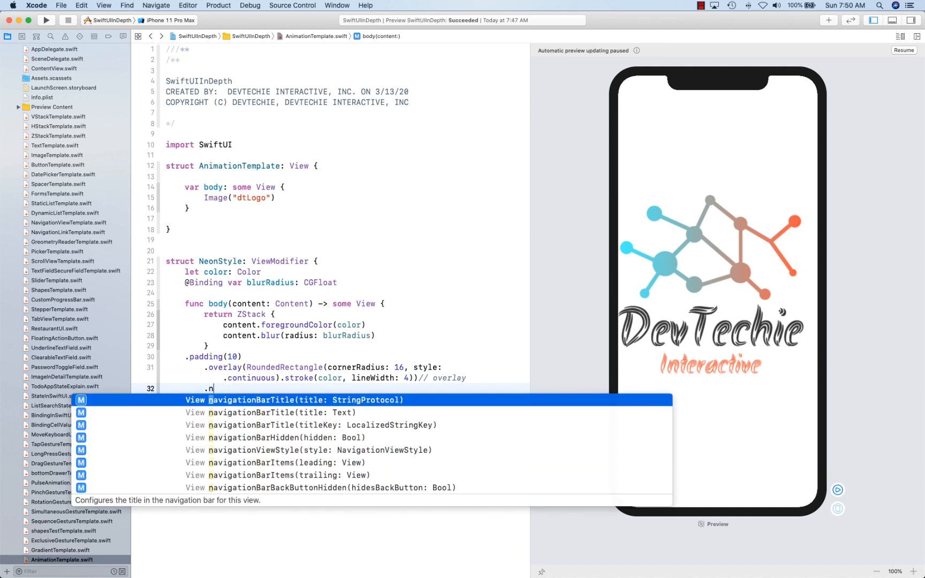
pyautogui.write('back')
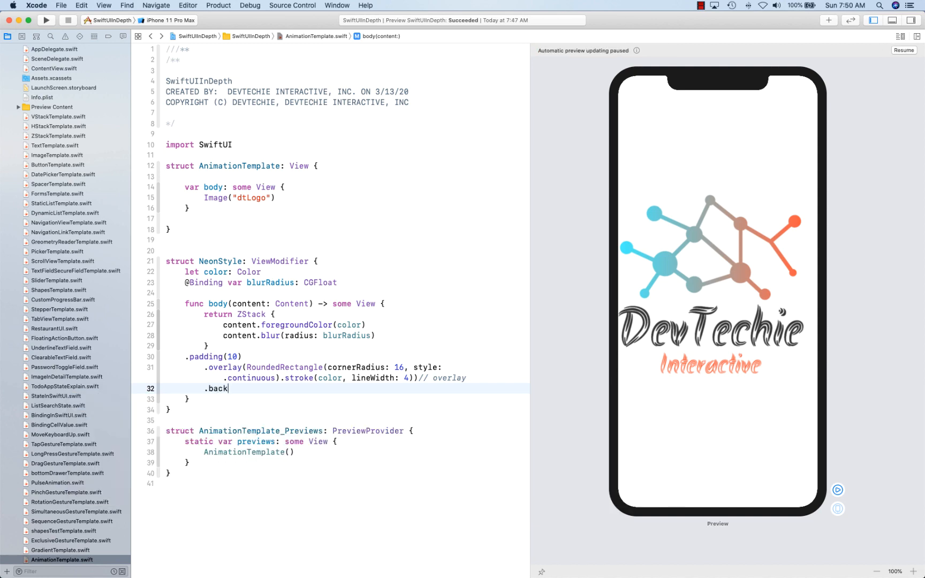
pyautogui.write('ground(C')
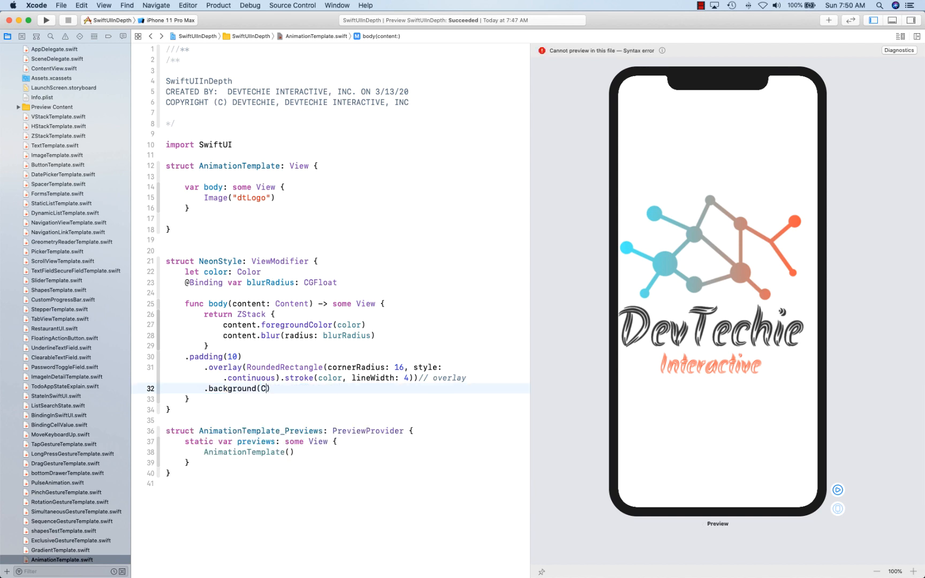
pyautogui.write('RoundedRectangle')
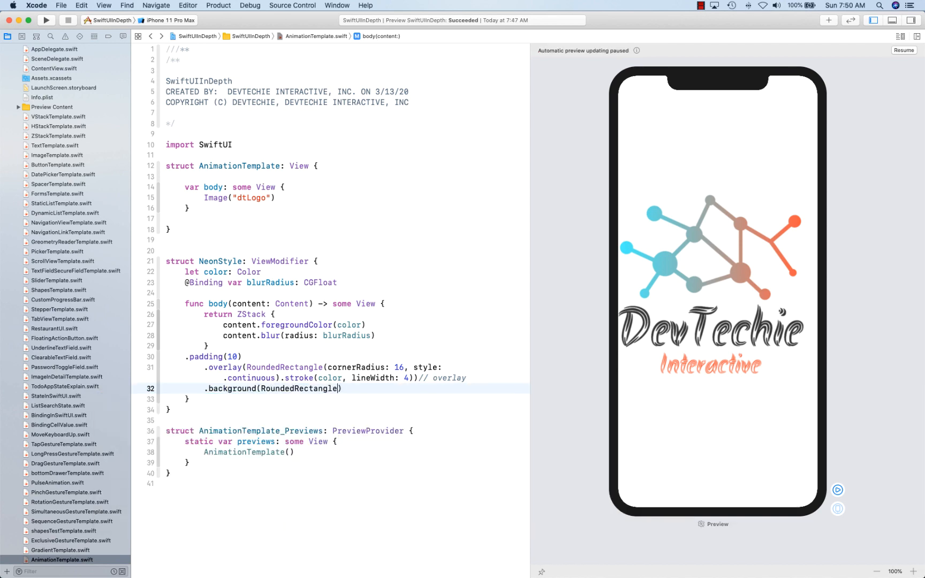
pyautogui.write('cornerRadius: 16, style:')
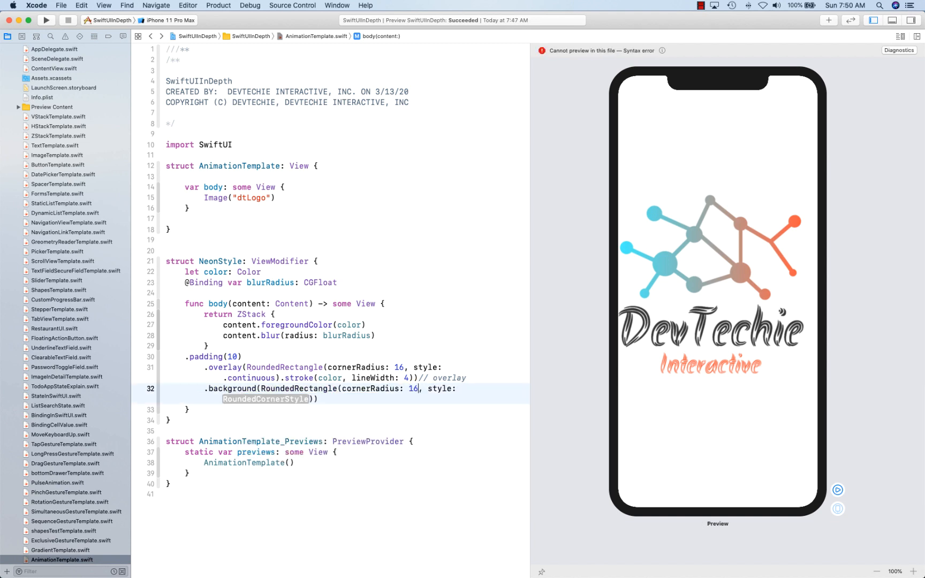
pyautogui.write('.continuous')
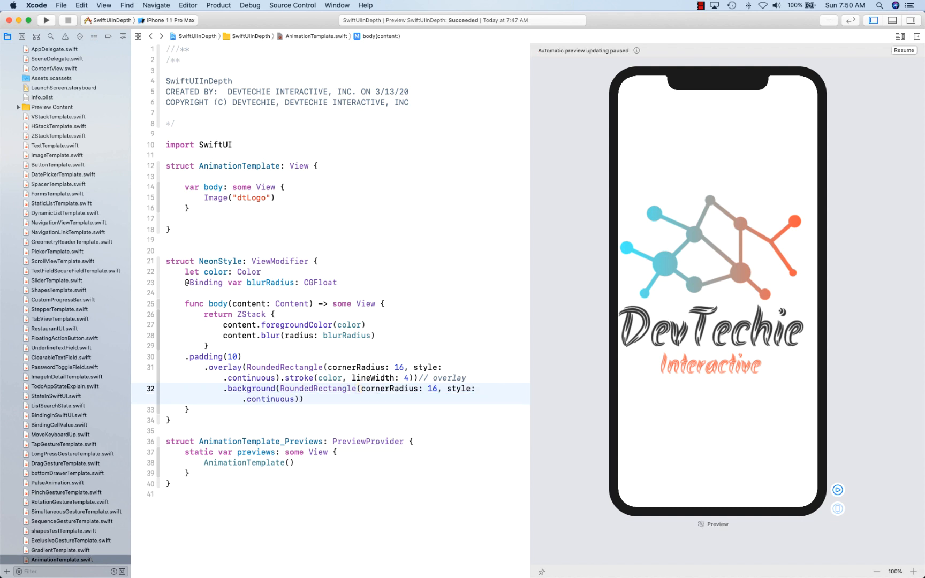
pyautogui.write('.stroke()')
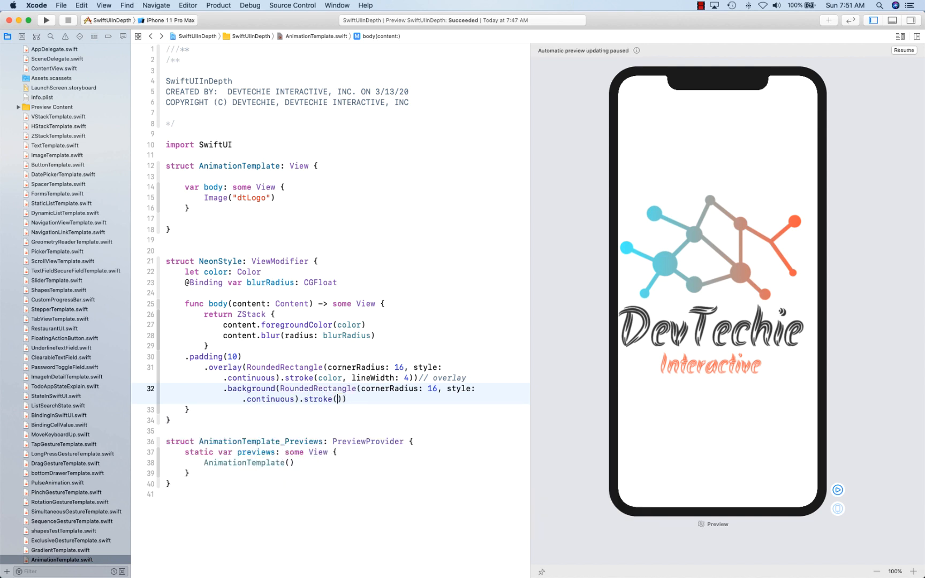
pyautogui.write('color,')
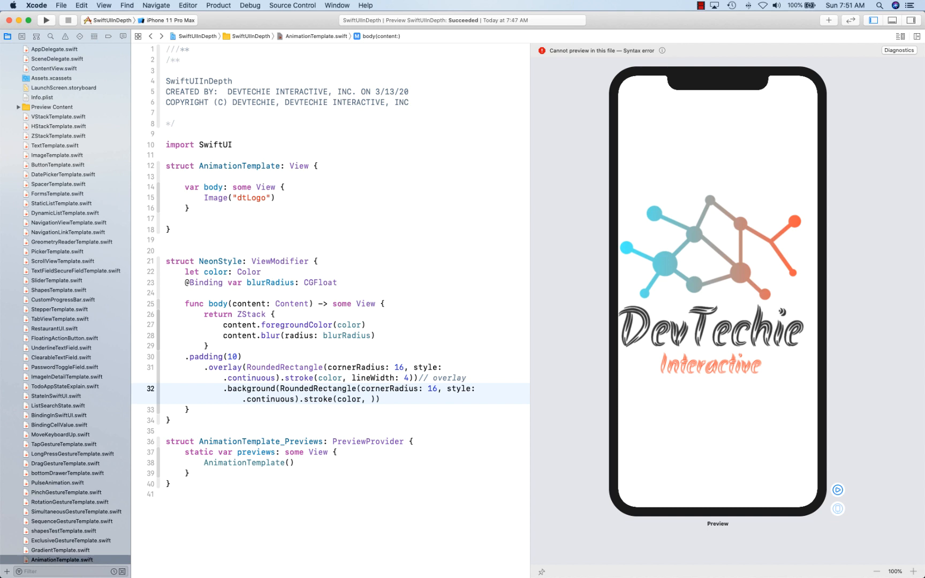
pyautogui.write('lineWidth:')
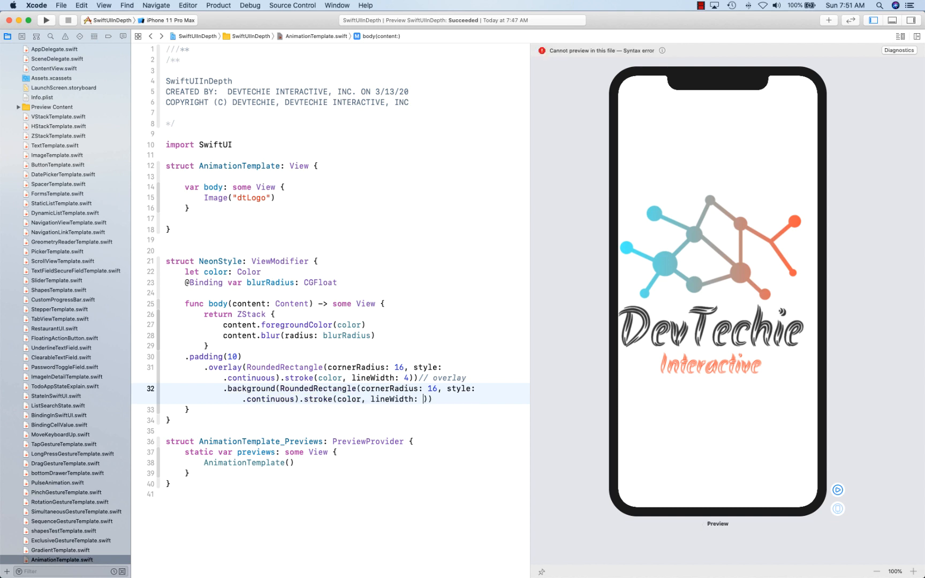
pyautogui.write('4')
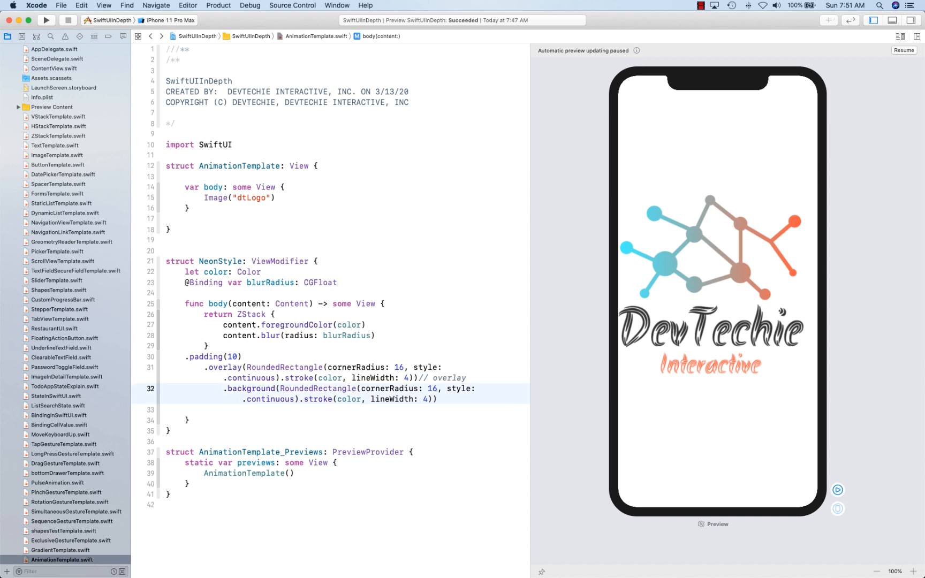
# - Dim that background to brightness 0.1, blur it by blurRadius, and label it // background
pyautogui.write('.bri')
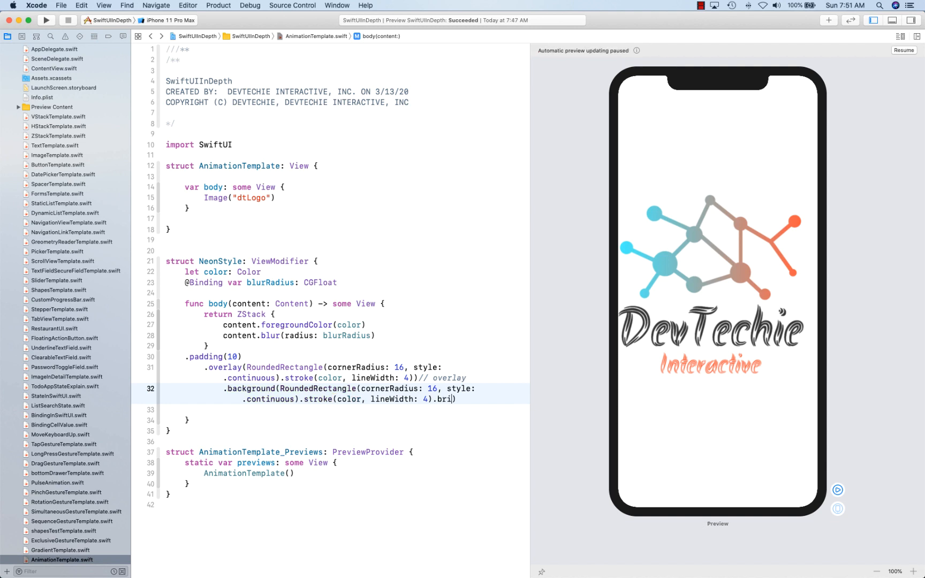
pyautogui.write('ghtness(0.1)')
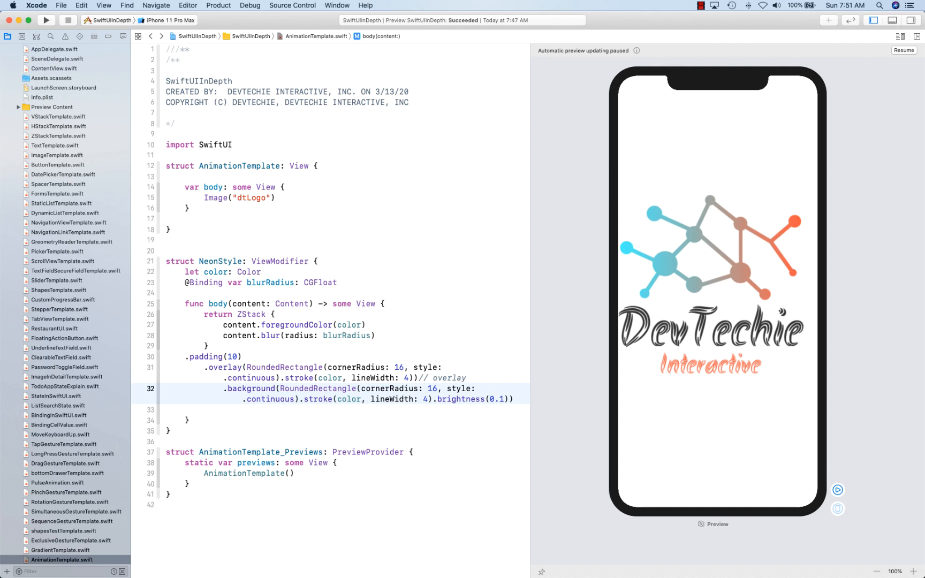
pyautogui.write('.blur(radius: CGFloat')
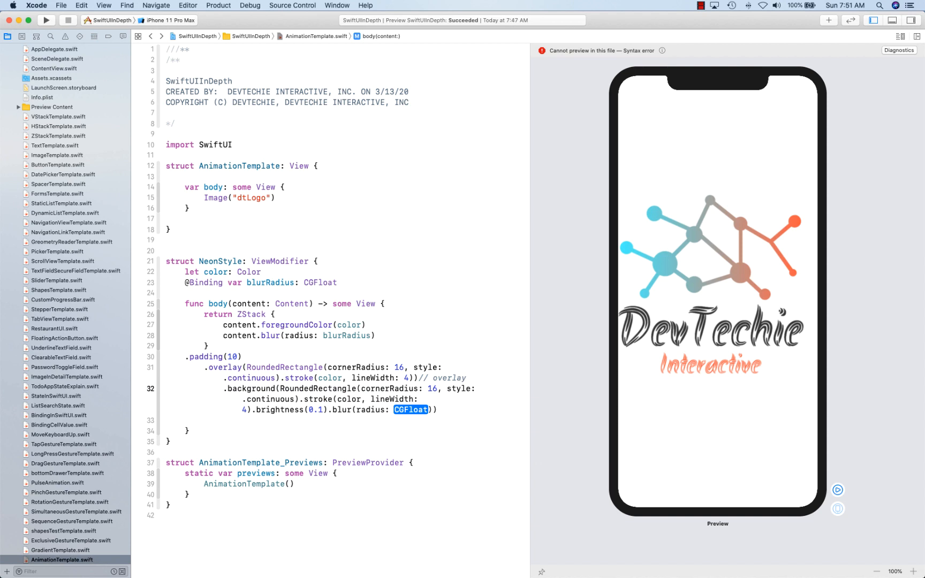
pyautogui.write('blurRadius')
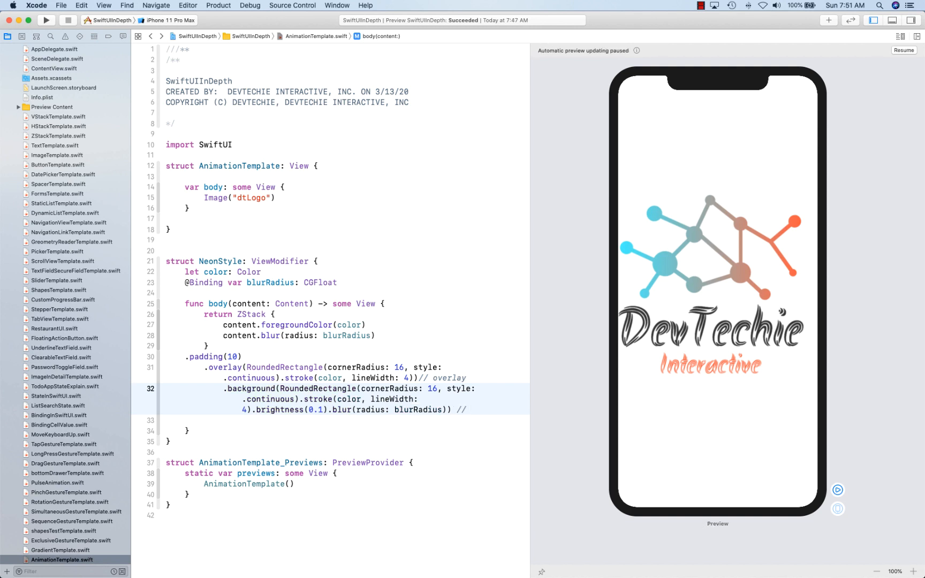
pyautogui.write('ba')
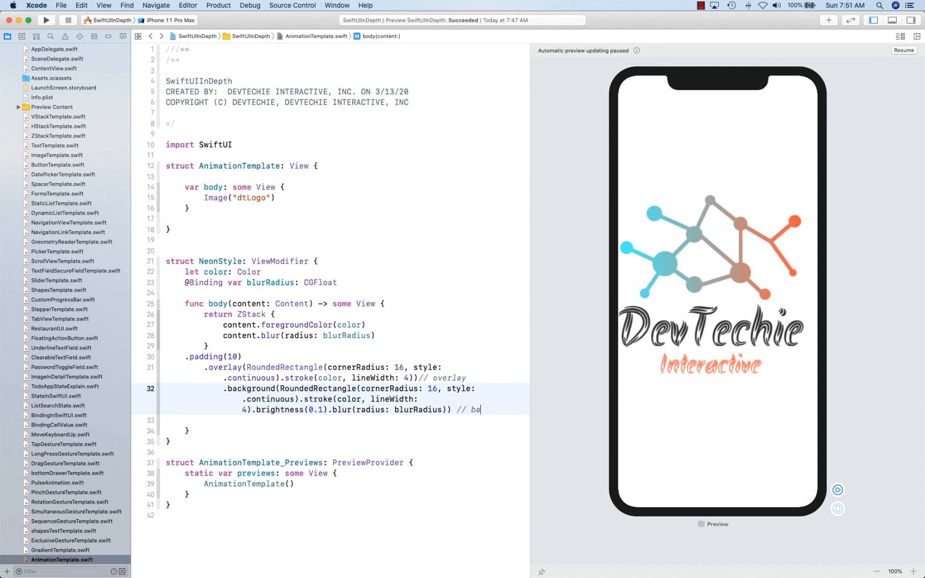
pyautogui.write('ckground')
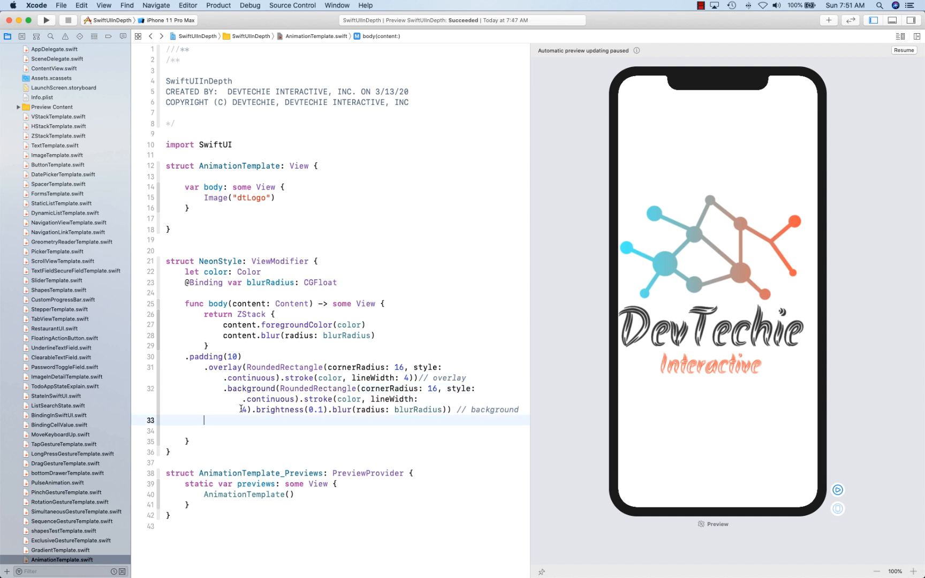
# - Add a second .background RoundedRectangle stroke in color with brightness 0.1
pyautogui.write('.background(background: View')
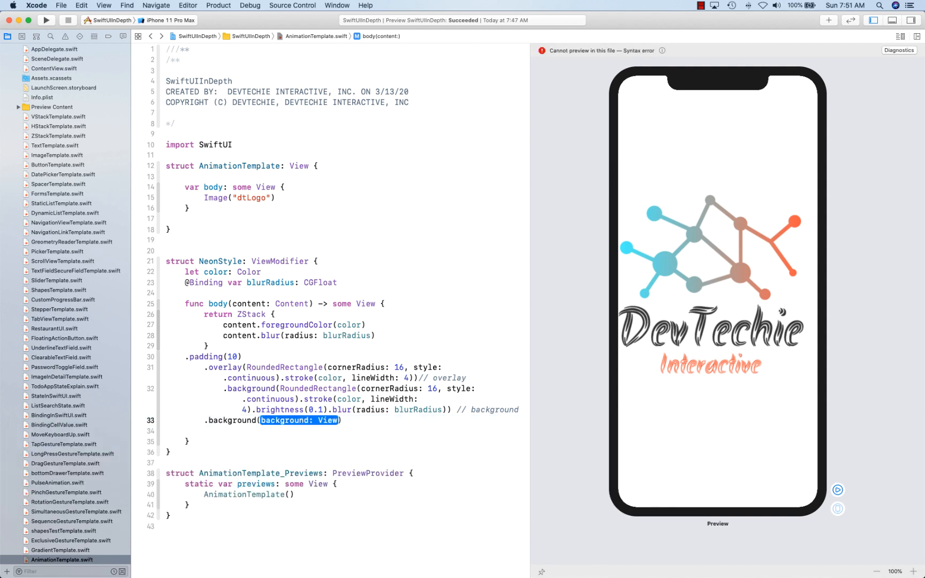
pyautogui.write('RoundedRectangle(cornerRadius: 16, style: .continuous')
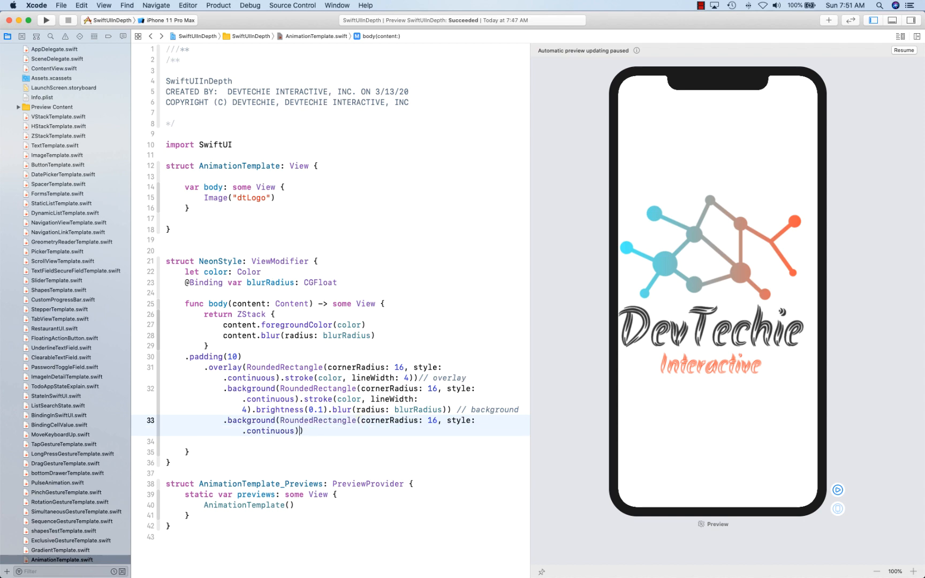
pyautogui.write('.stroke()')
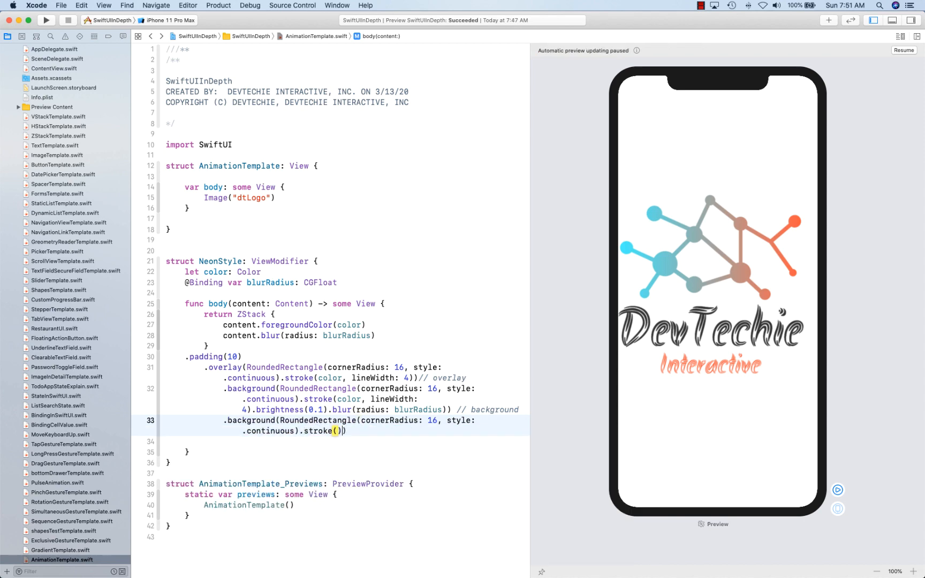
pyautogui.write('color')
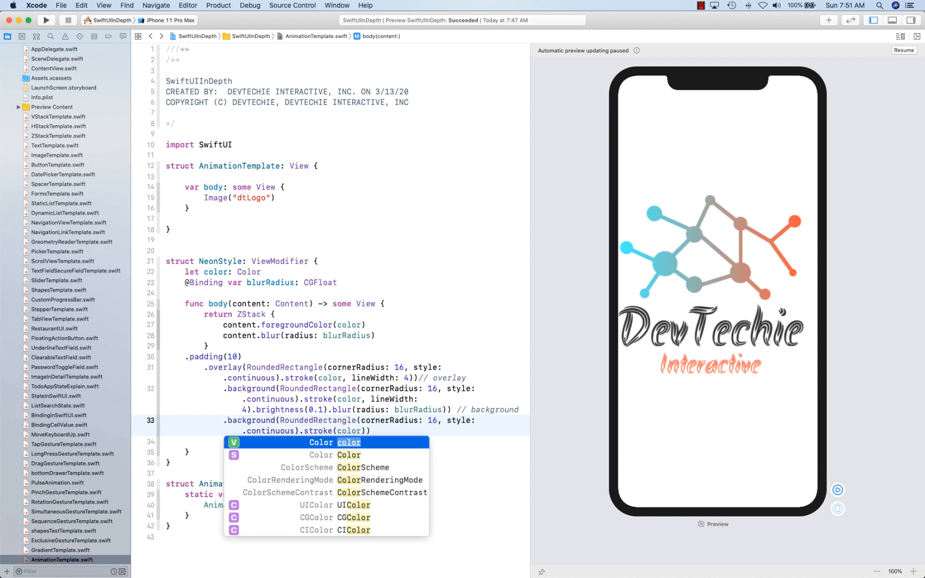
pyautogui.write('lineWidth: 4')
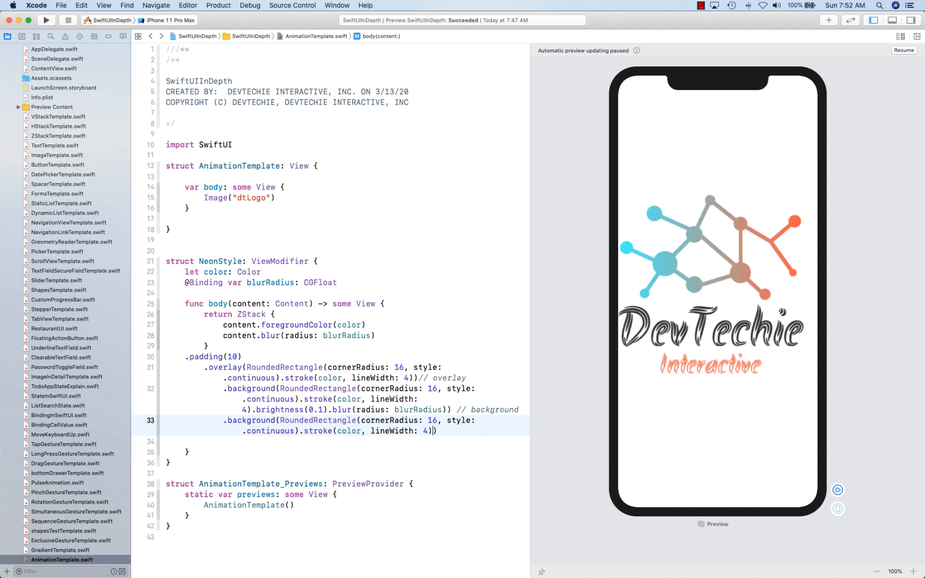
pyautogui.write('.brightness(0')
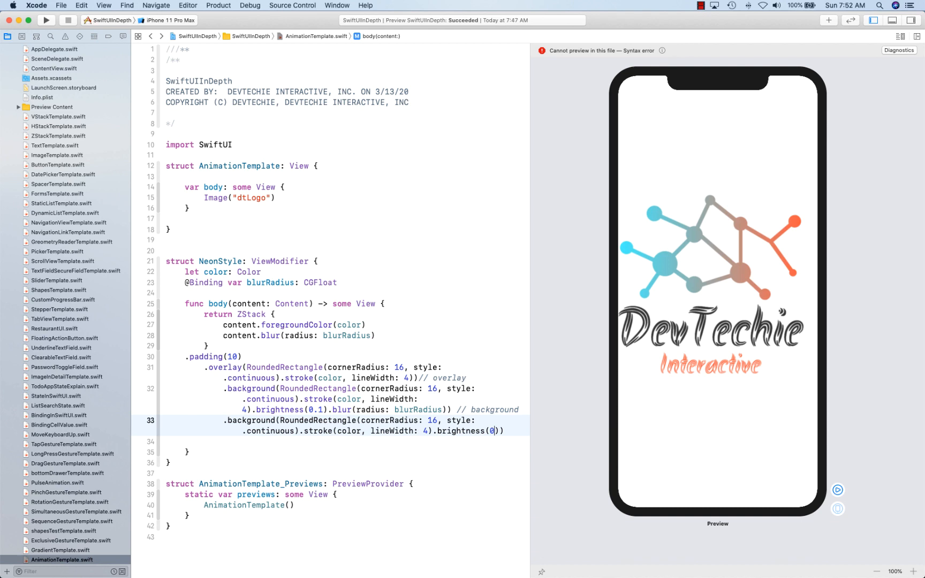
pyautogui.write('.1')
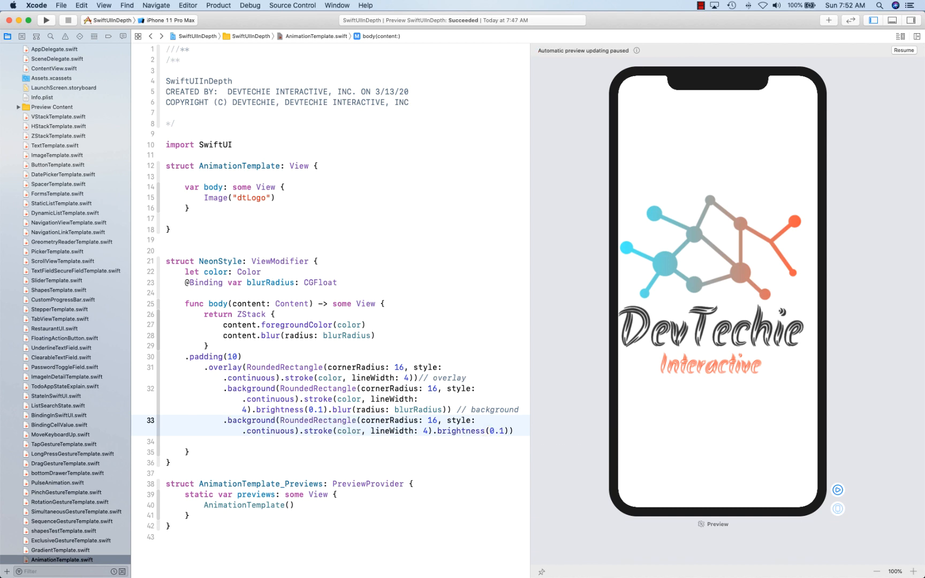
# - Blur it by blurRadius at opacity 0.2, comment it // background, and append .compositingGroup()
pyautogui.click(507, 430)
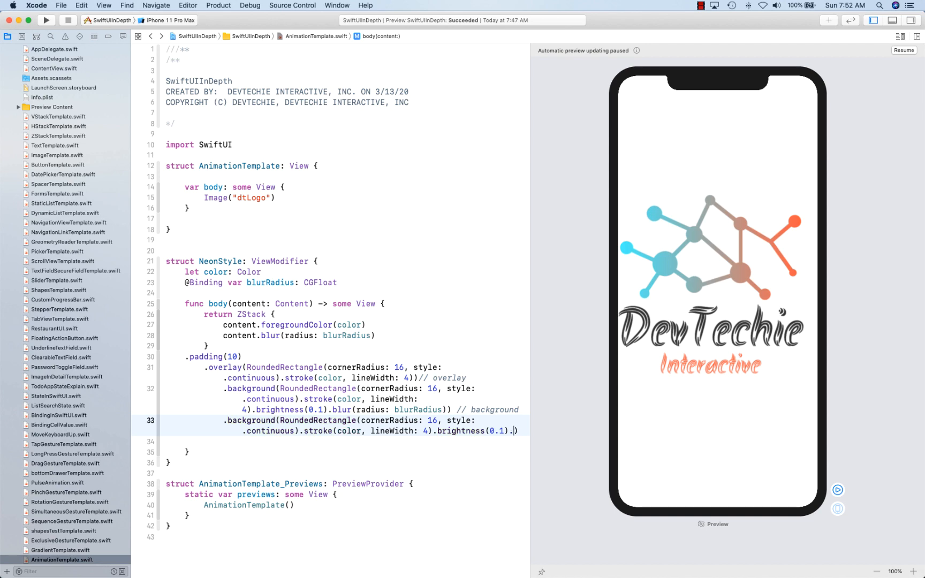
pyautogui.write('blur')
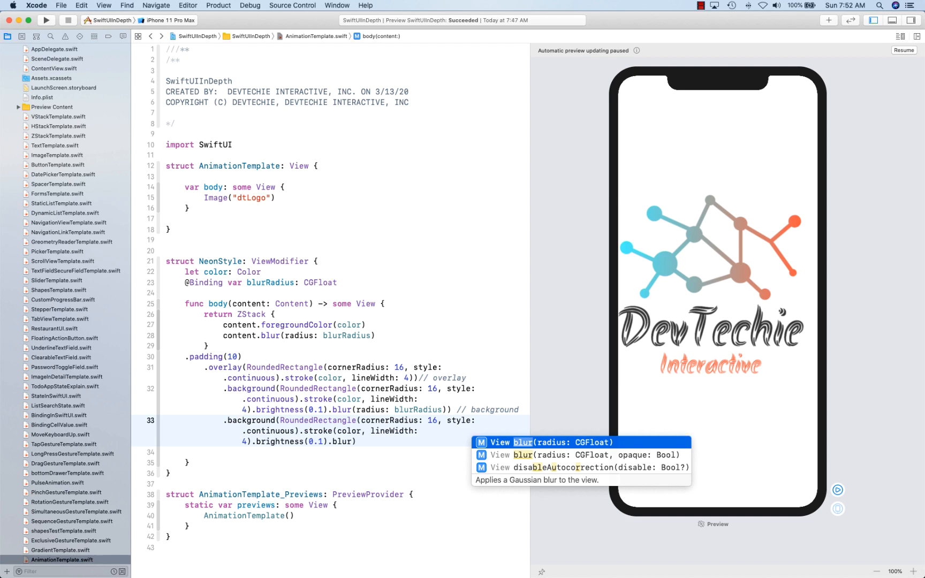
pyautogui.write('blurRadius')
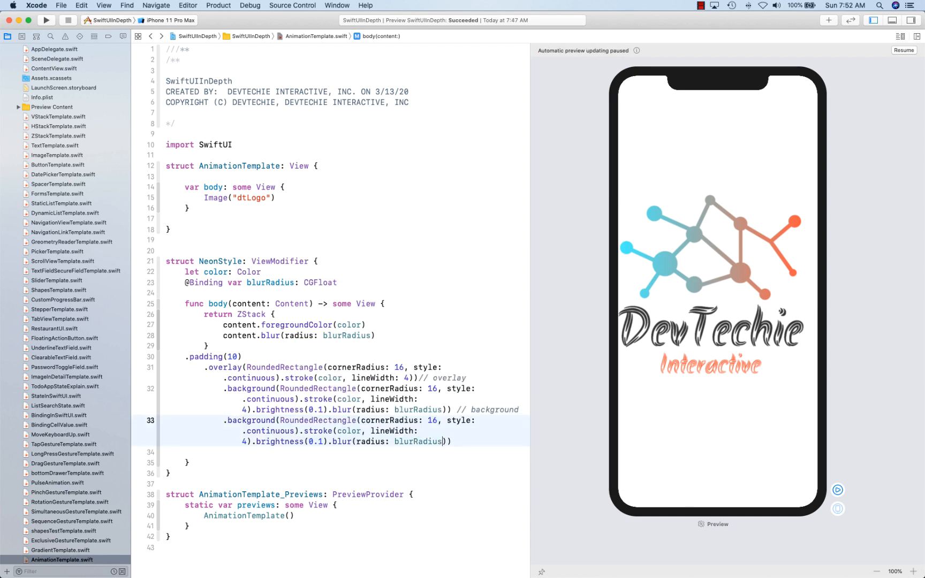
pyautogui.write('.opacity(0.2')
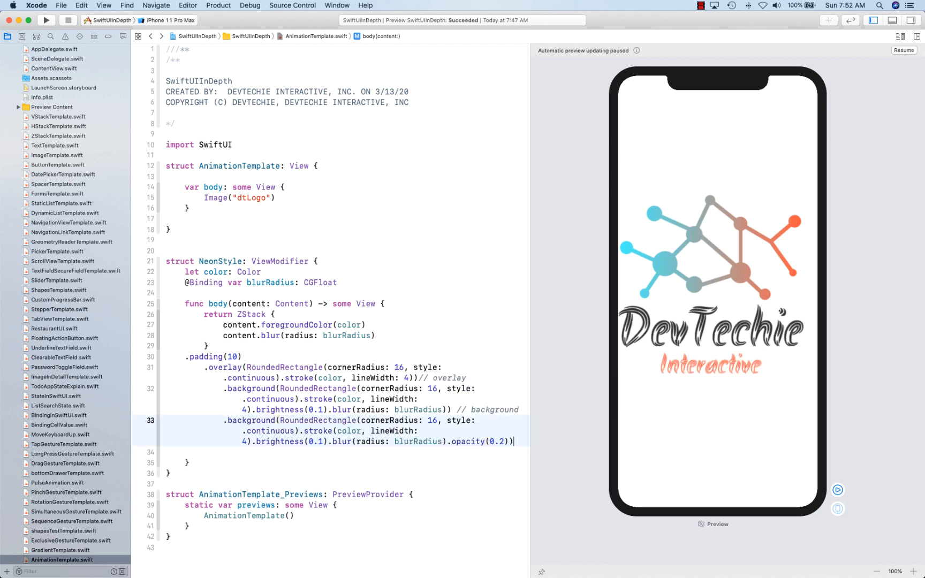
pyautogui.write('// back')
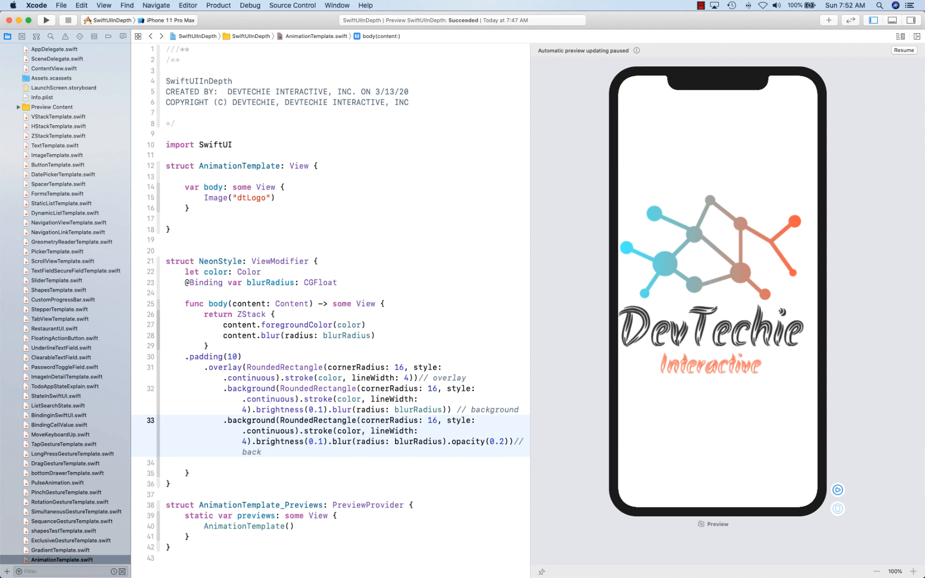
pyautogui.write('.c')
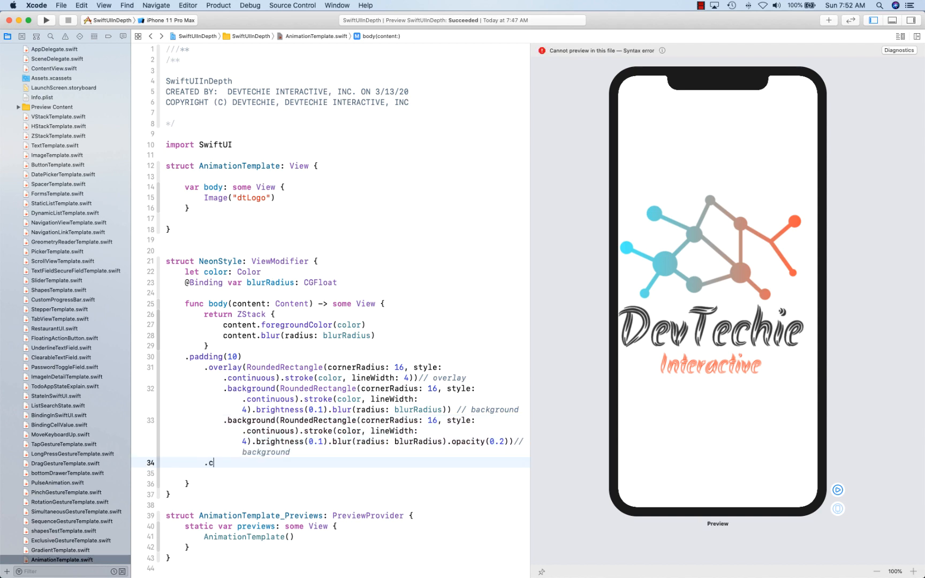
pyautogui.write('ompositingGroup()')
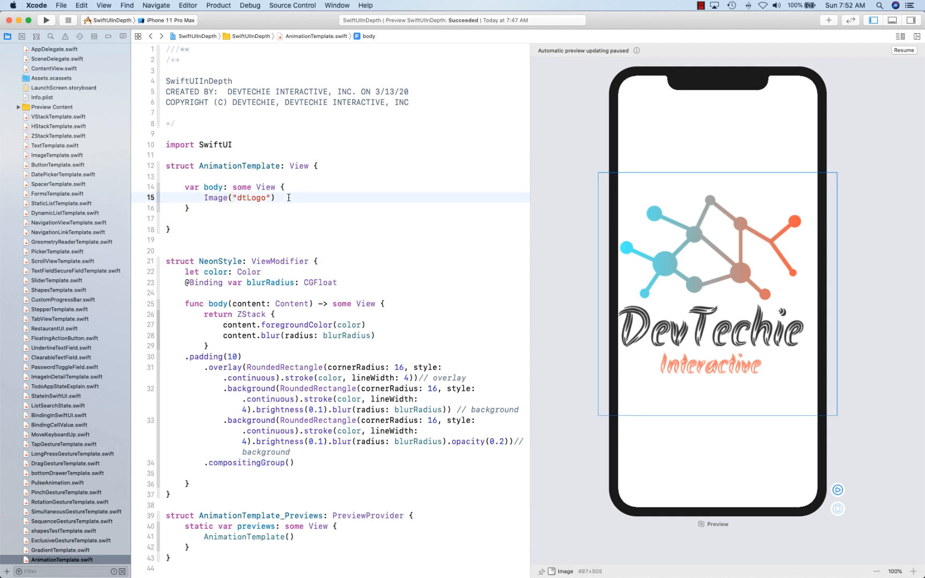
# - Replace the logo with ZStack { Rectangle().fill(Color.white).edgesIgnoringSafeArea(.all) } and start a VStack
pyautogui.write('ZSrtack {')
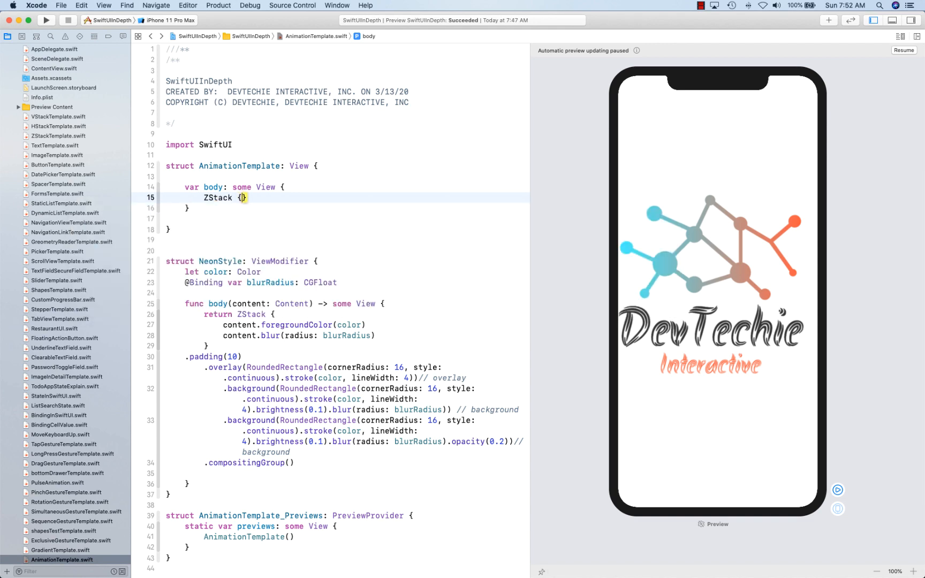
pyautogui.write('Rand')
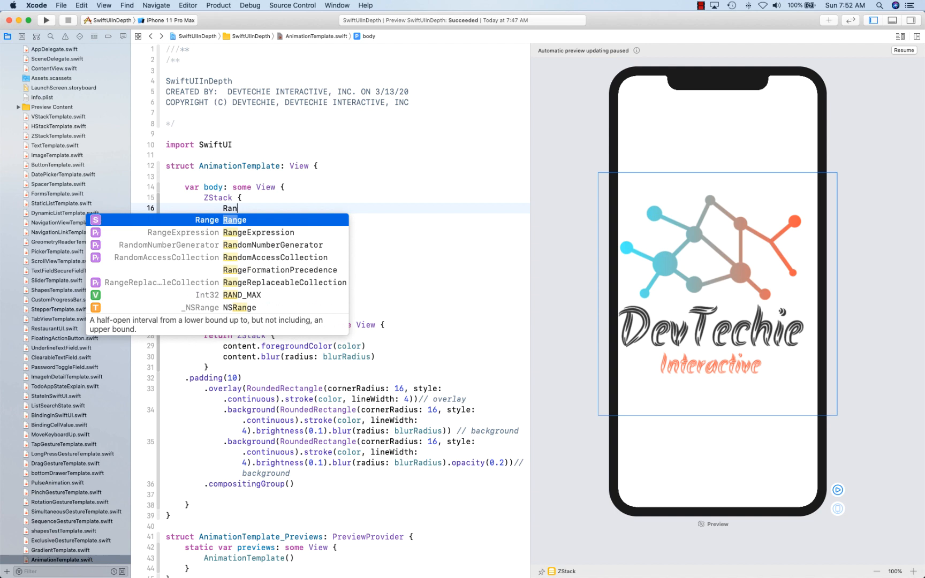
pyautogui.press('Backspace')
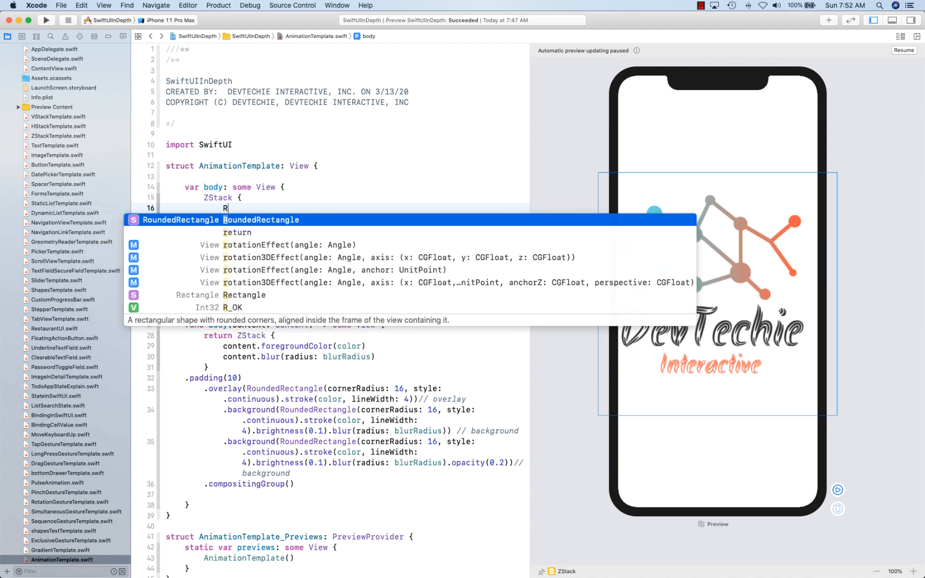
pyautogui.write('Rectangle().')
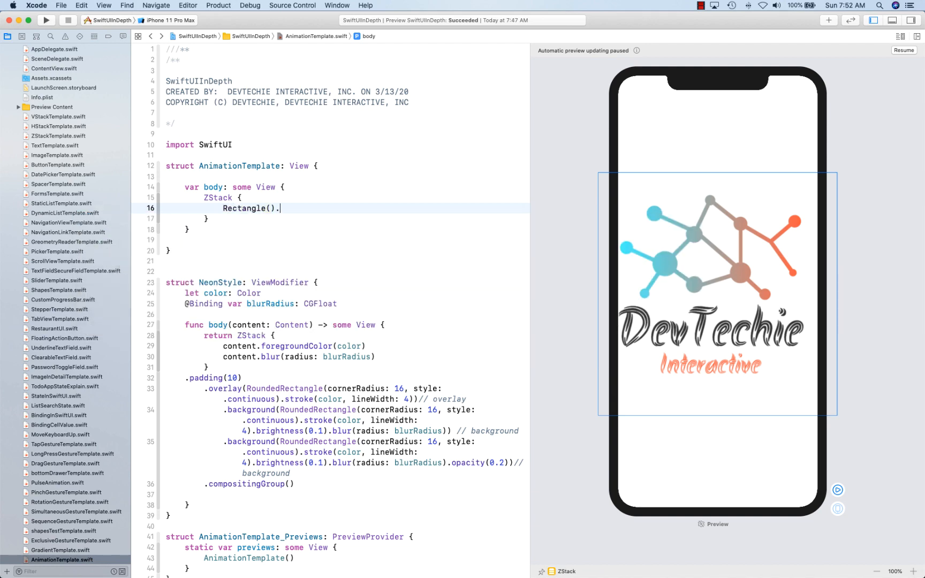
pyautogui.write('fill()')
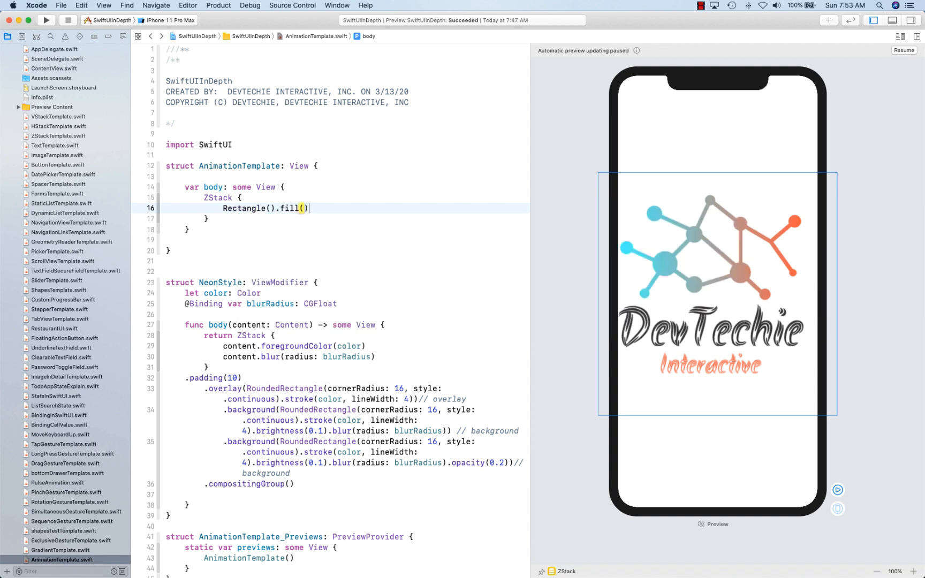
pyautogui.write('colo')
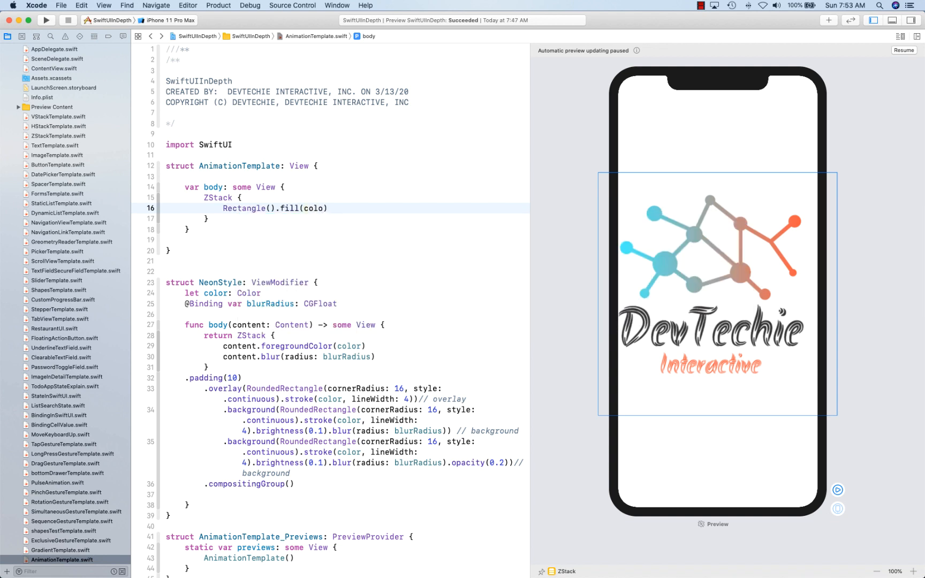
pyautogui.write('.w')
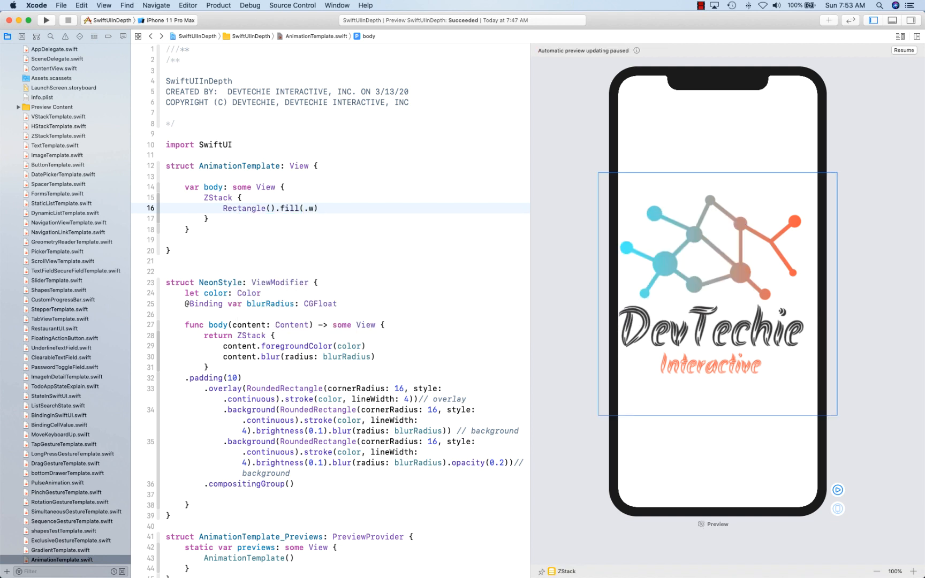
pyautogui.write('hite')
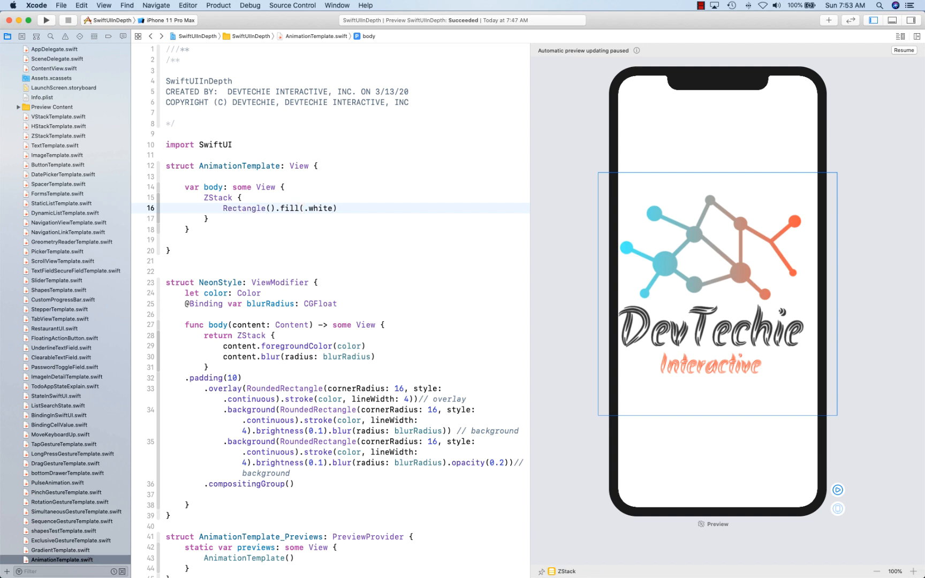
pyautogui.write('.edgesIgnoringSafeArea(.all')
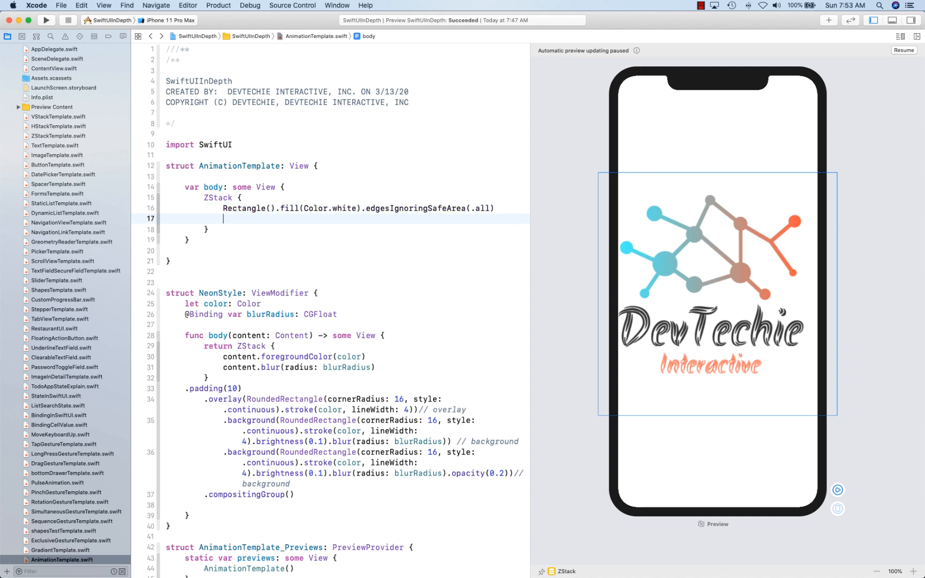
pyautogui.write('VStack {')
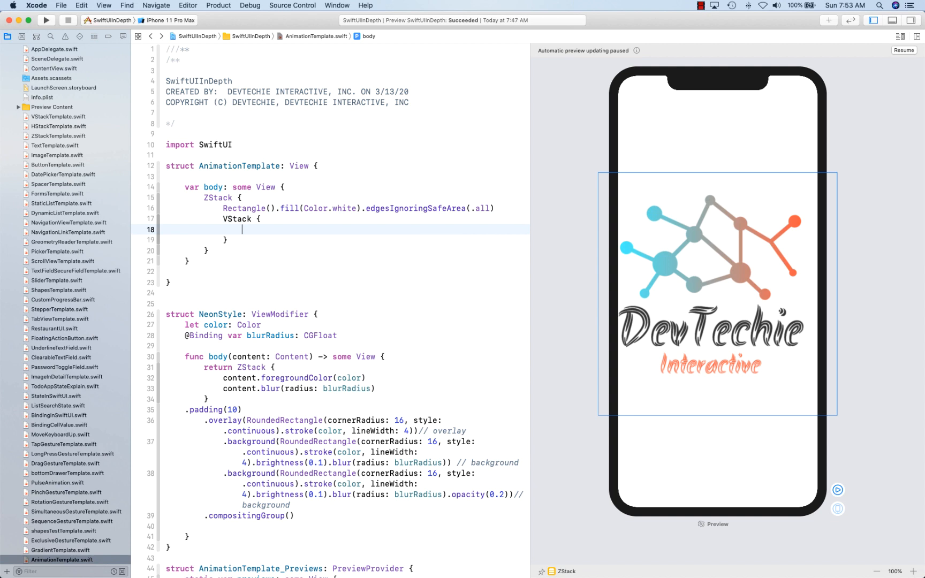
# - Add a Spacer and Text("DevTechie") in Font.custom("SnellRoundHand", size: 50)
pyautogui.write('Spacer(')
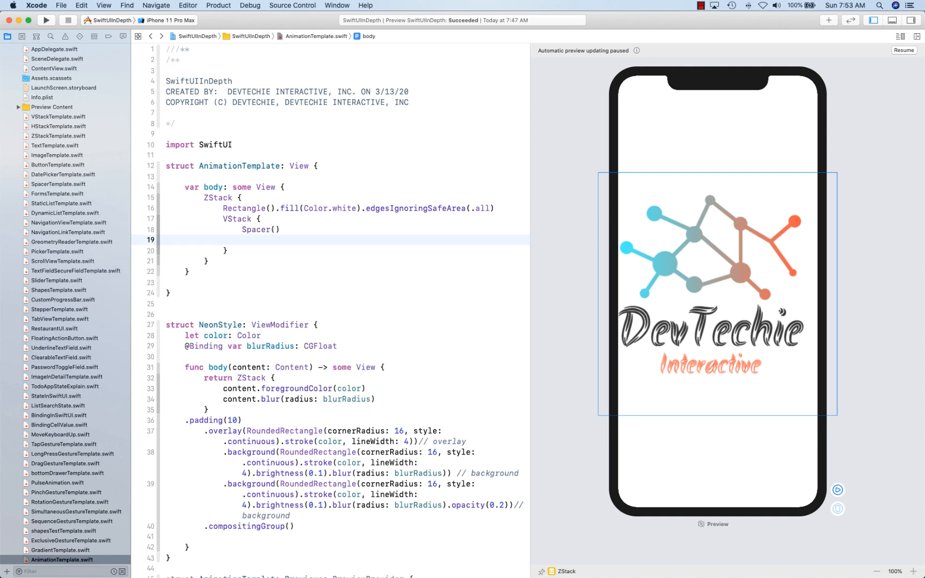
pyautogui.write('Text("')
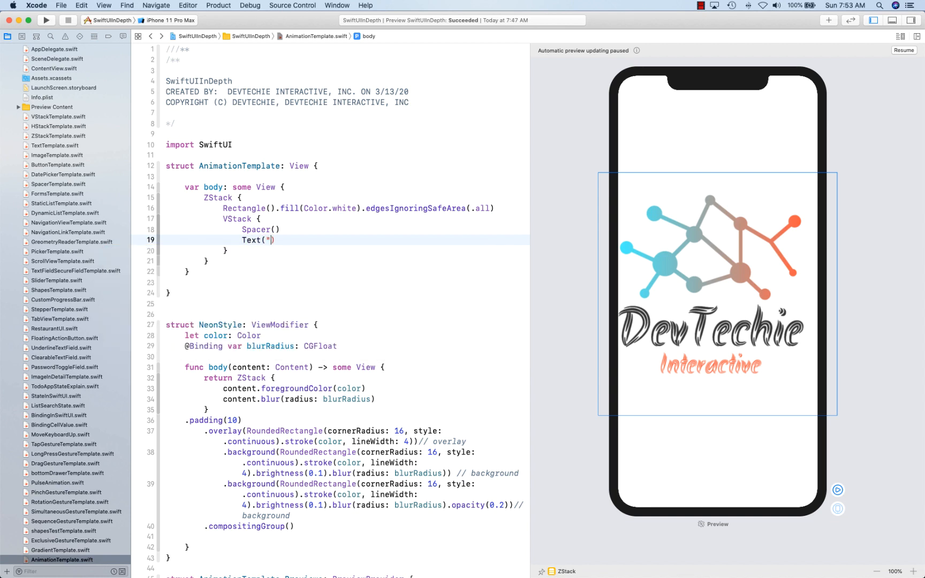
pyautogui.write('Dev')
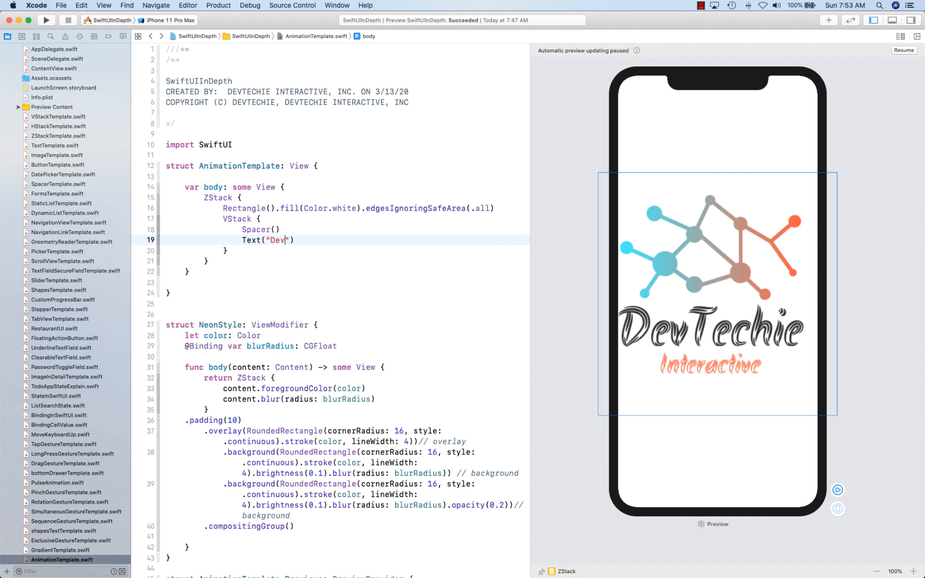
pyautogui.write('Techie')
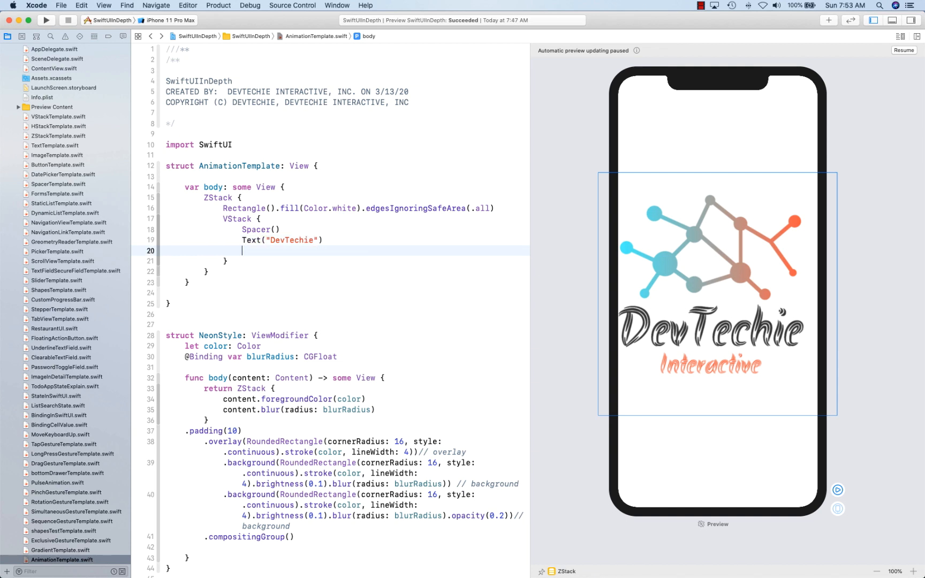
pyautogui.write('.font(font: Font?')
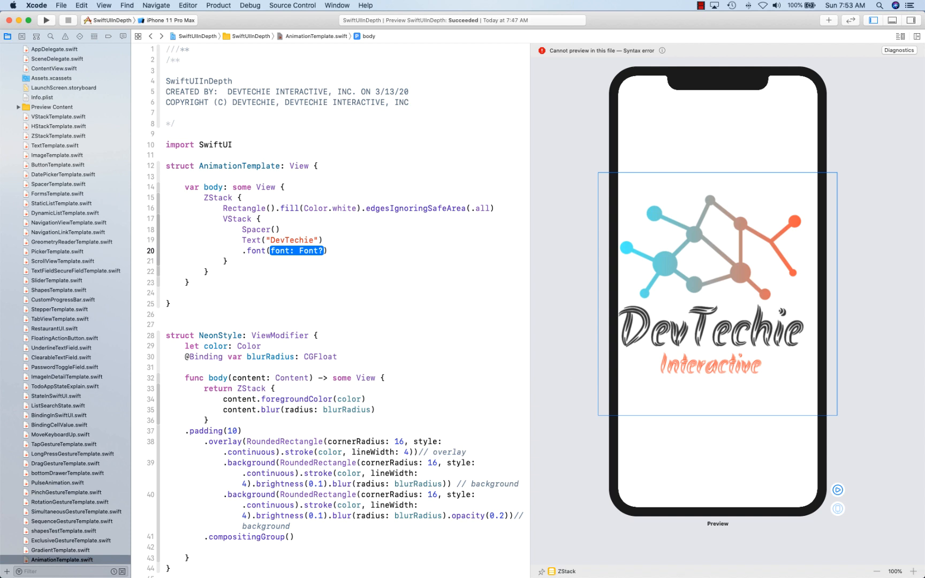
pyautogui.write('FOn')
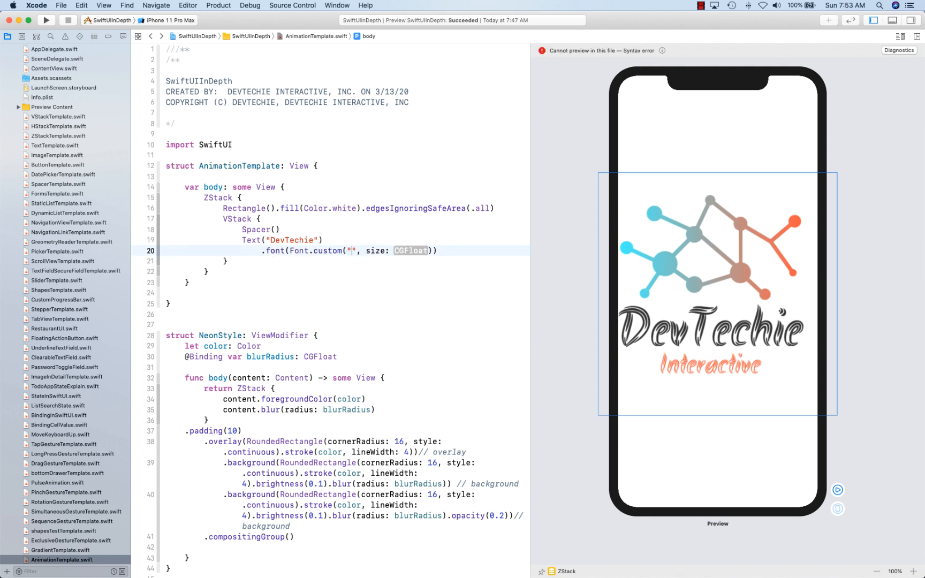
pyautogui.write('Snell')
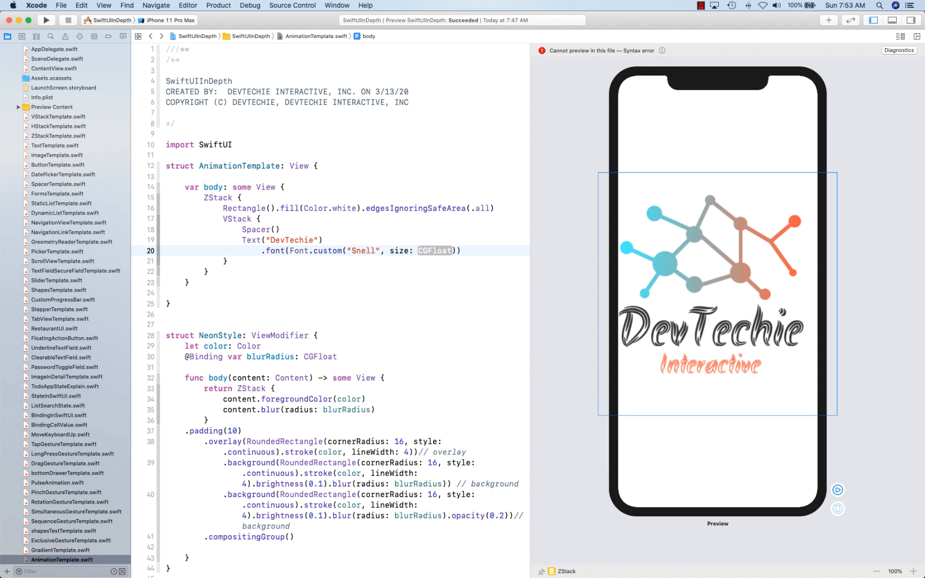
pyautogui.write('Rounde')
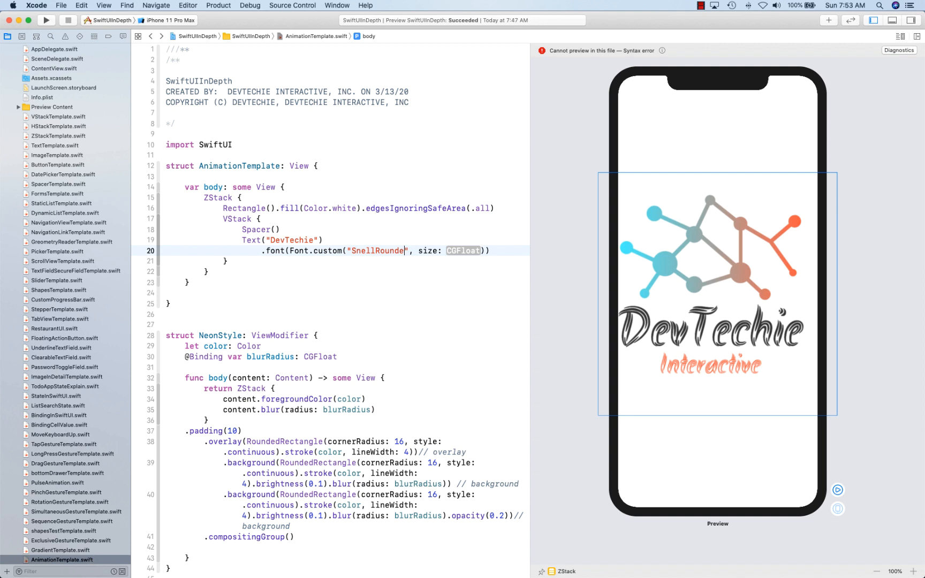
pyautogui.press('backspace')
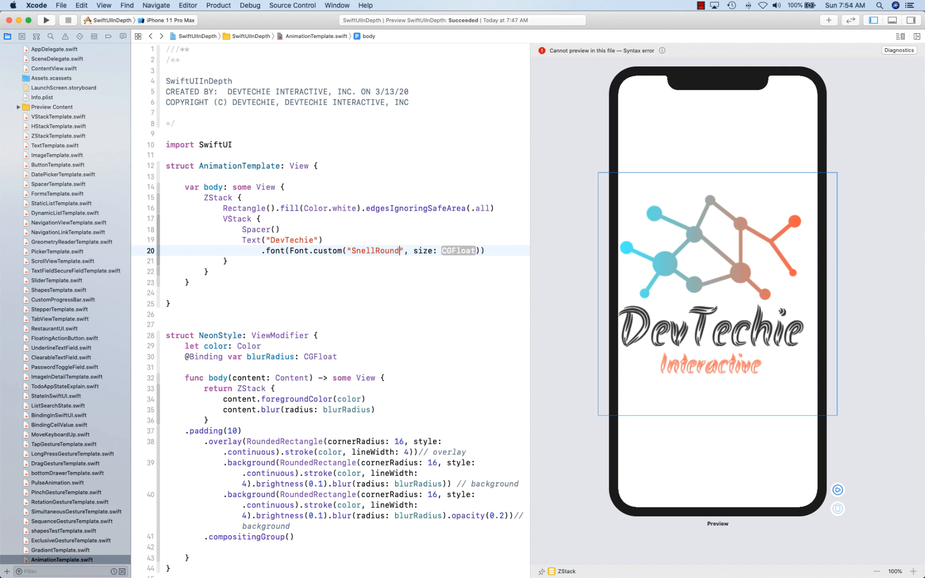
pyautogui.write('Hand')
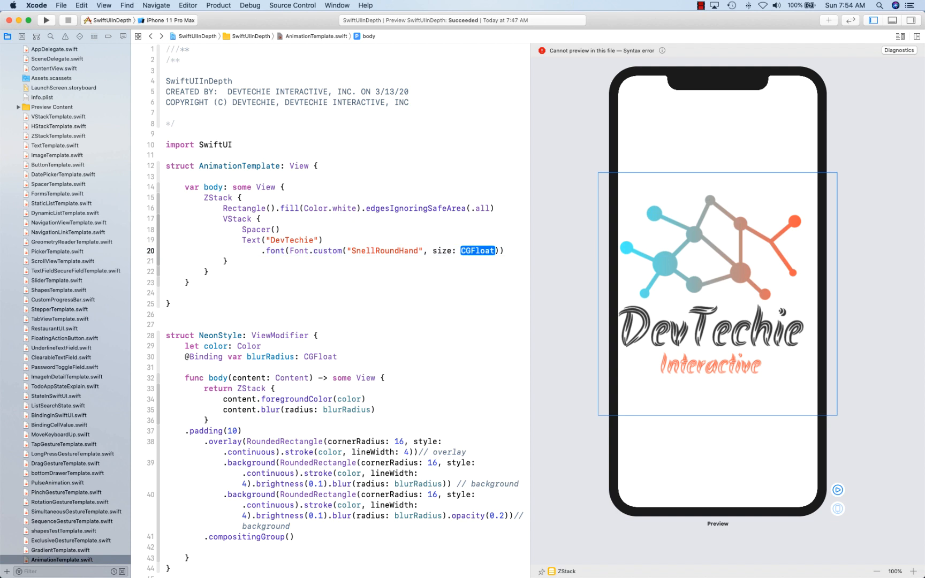
pyautogui.write('50')
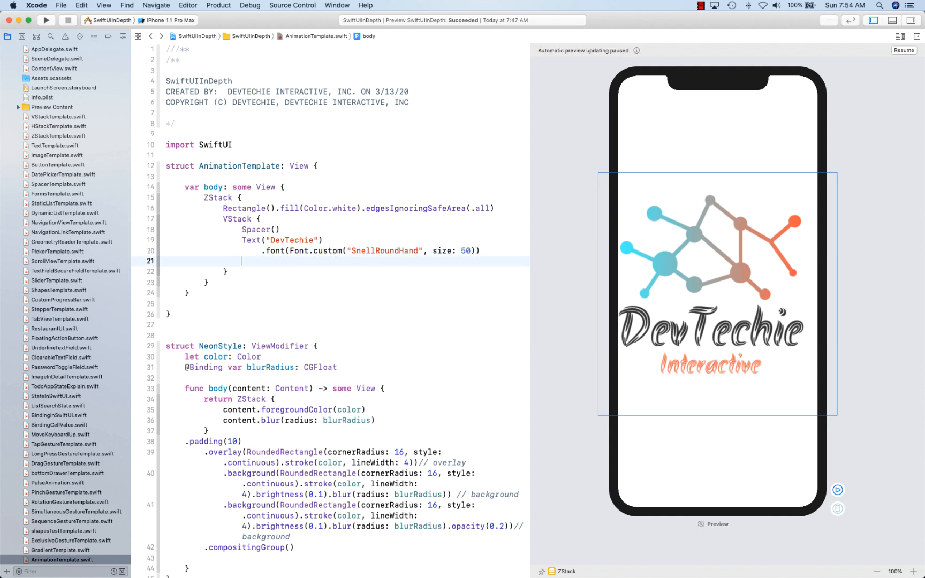
# - Apply .modifier(NeonStyle(color: .green, blurRadius:)) to the text
pyautogui.write('.')
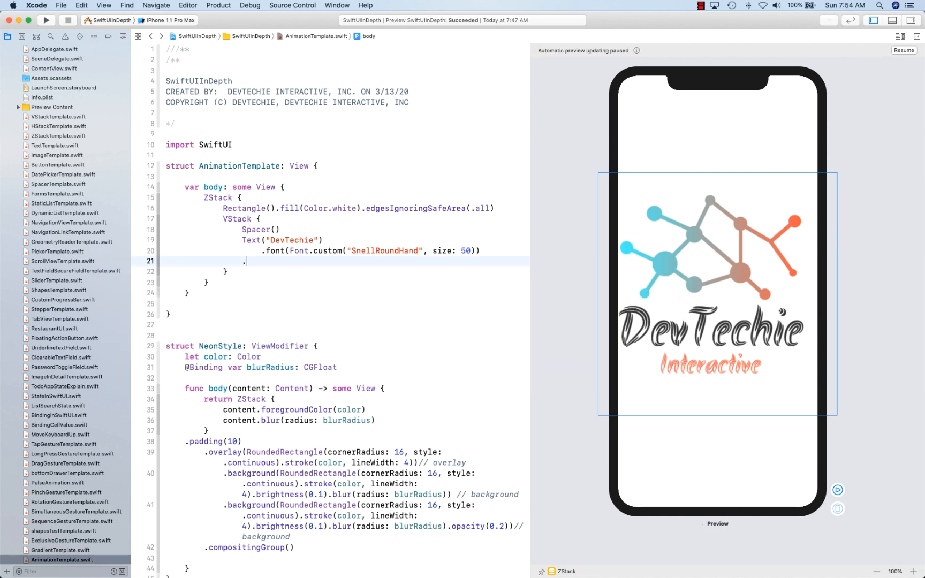
pyautogui.write('.modifier(modifier: T')
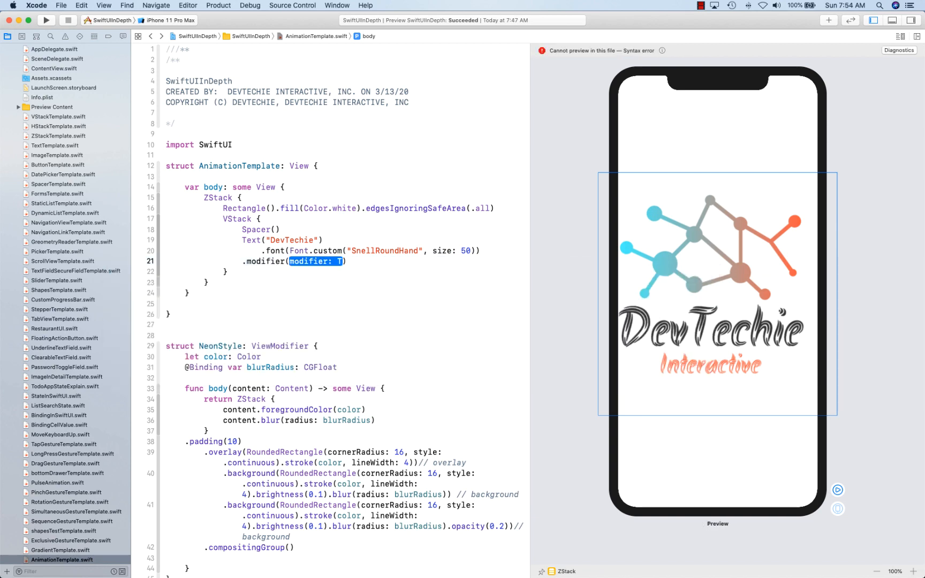
pyautogui.write('neop')
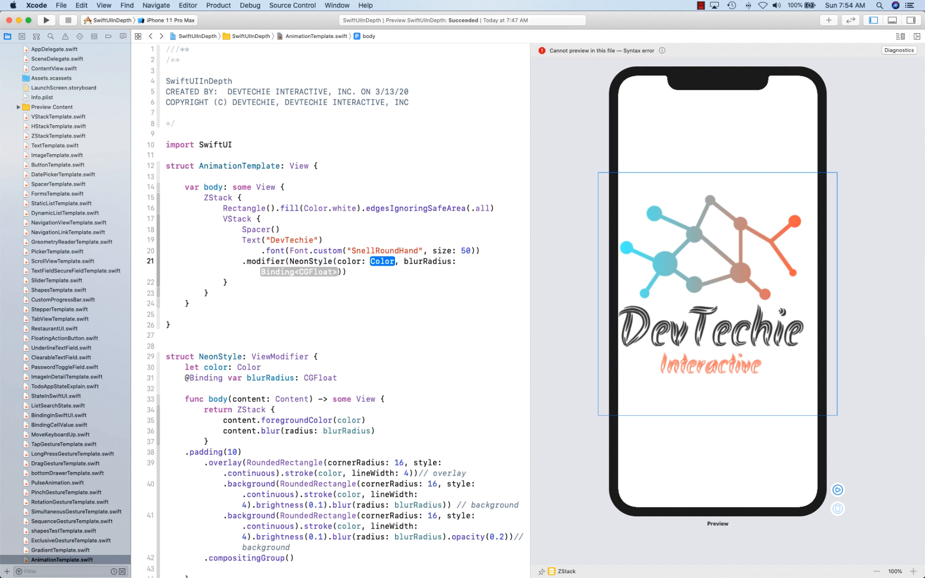
pyautogui.write('.green')
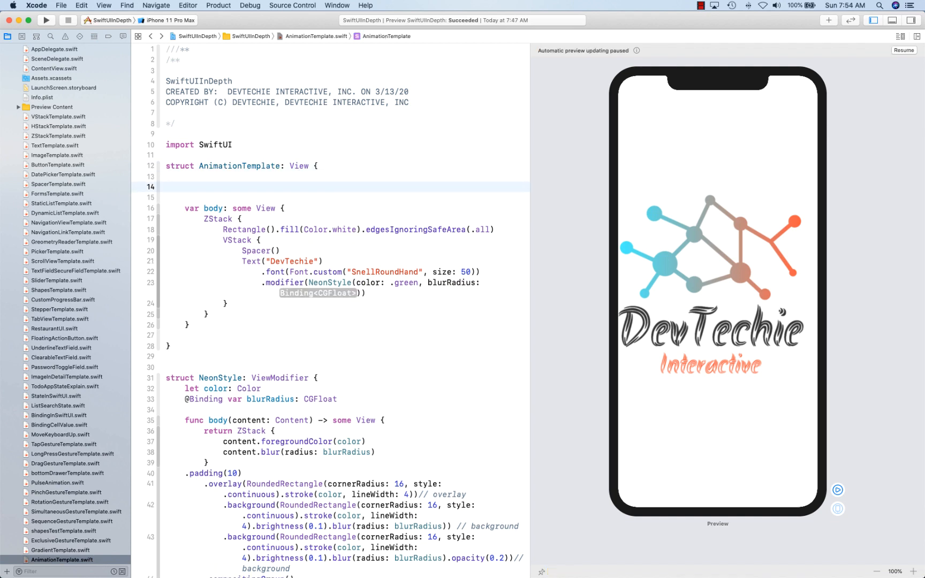
pyautogui.write('@State')
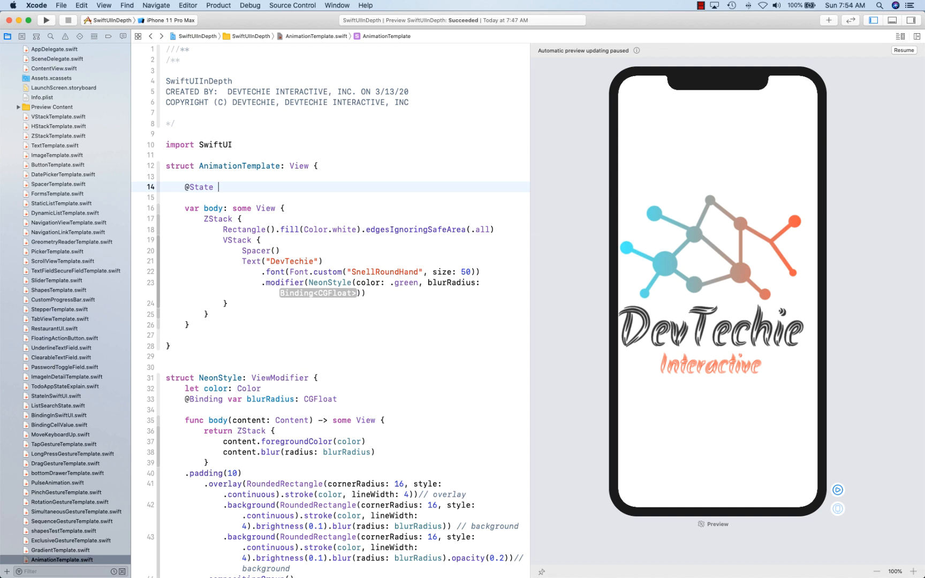
pyautogui.write('priv')
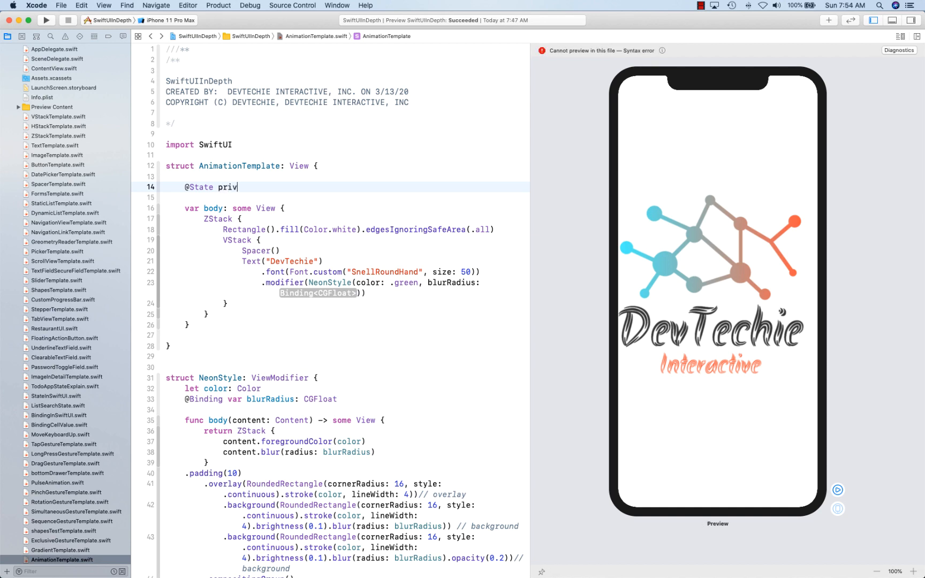
pyautogui.write('vate ch')
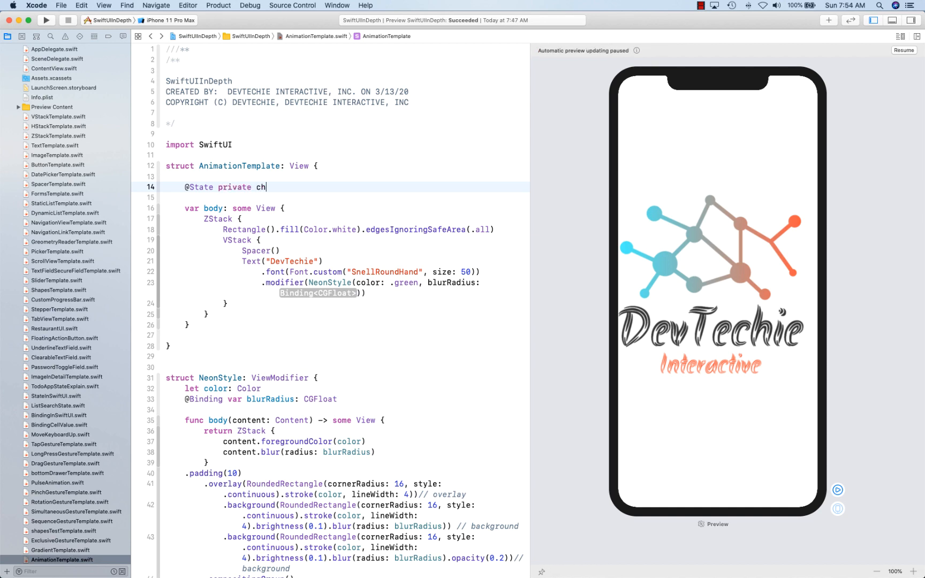
pyautogui.write('var chang')
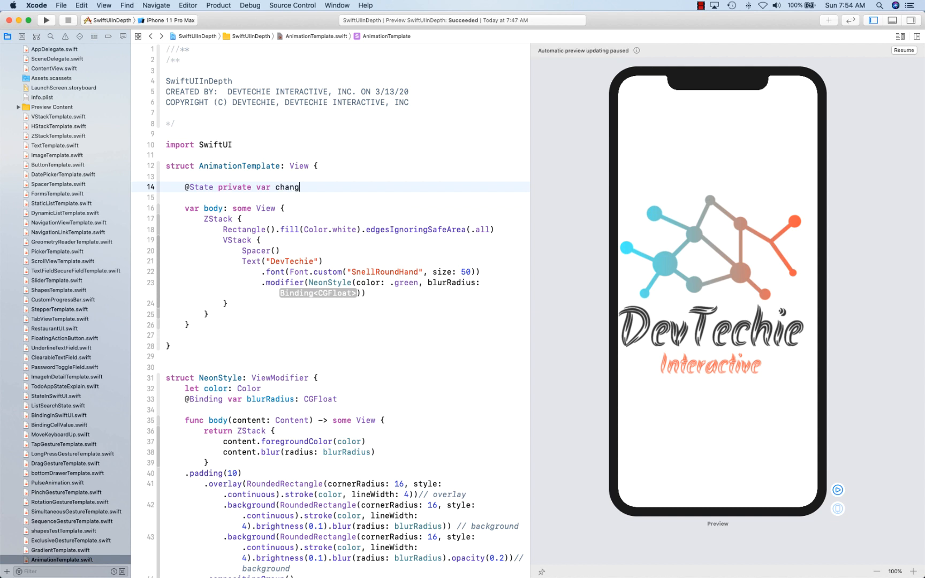
pyautogui.write('eColor')
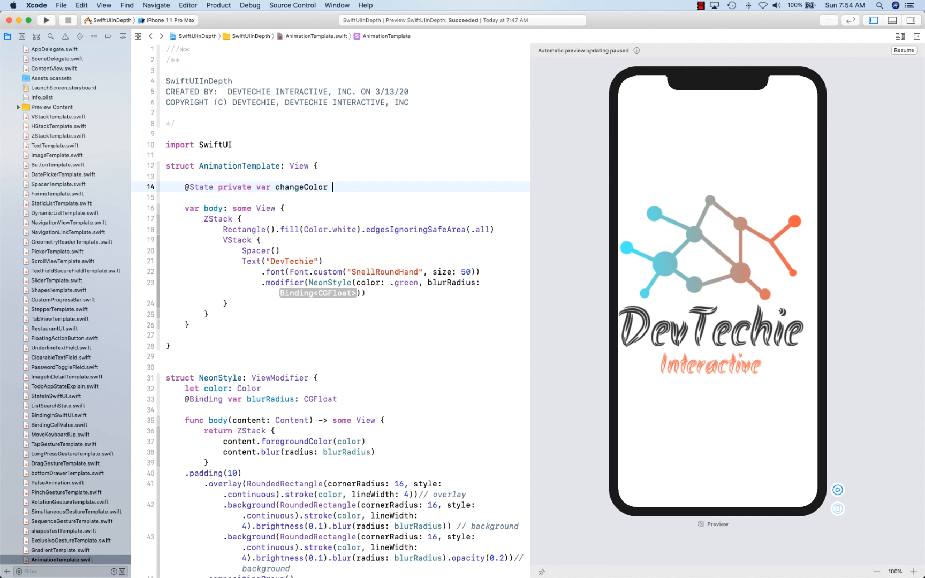
pyautogui.write('= false')
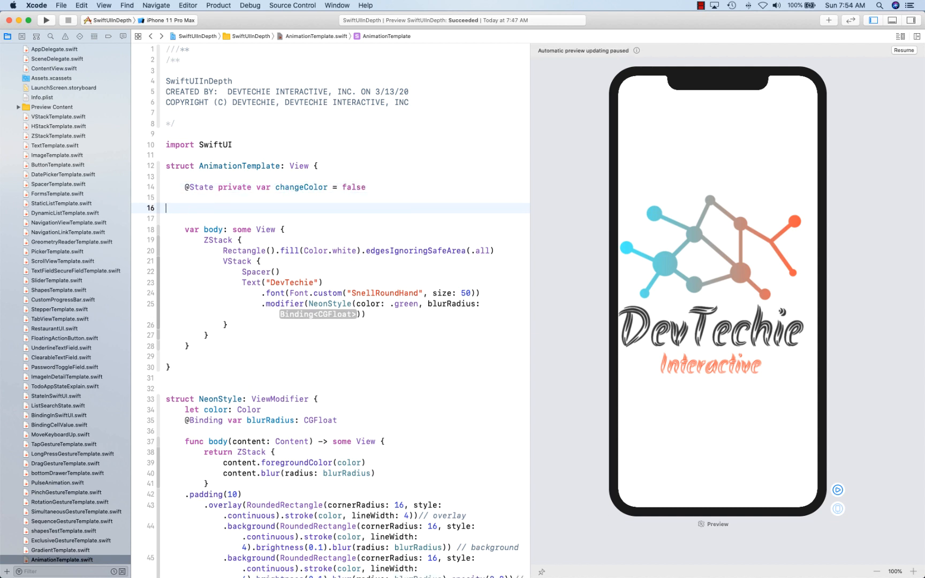
pyautogui.write('@State private var')
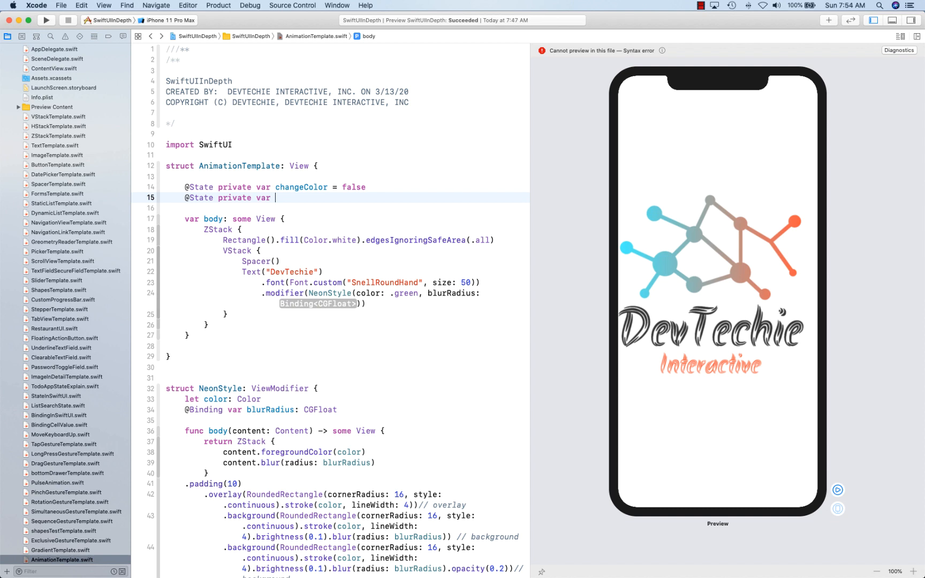
pyautogui.write('blur: CG')
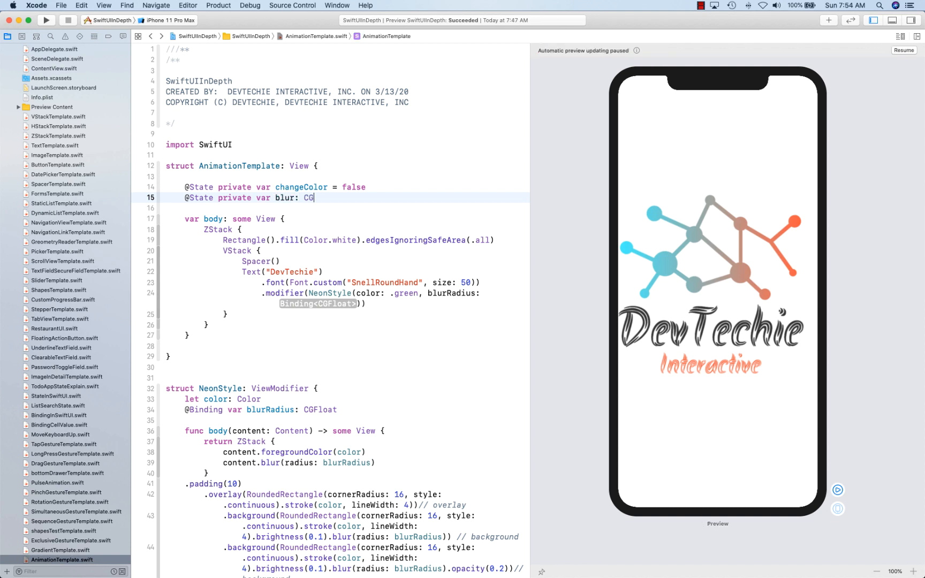
pyautogui.write('Float =')
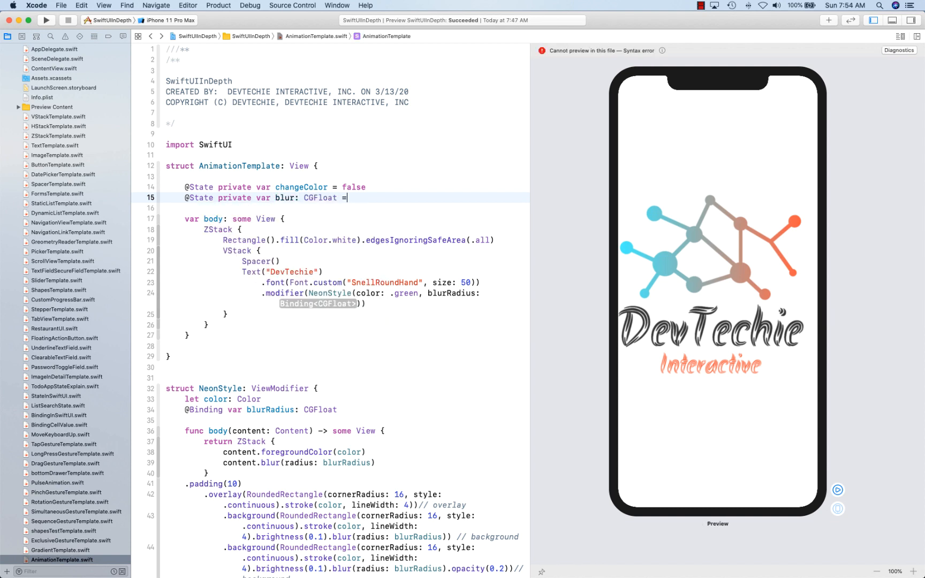
pyautogui.write('5')
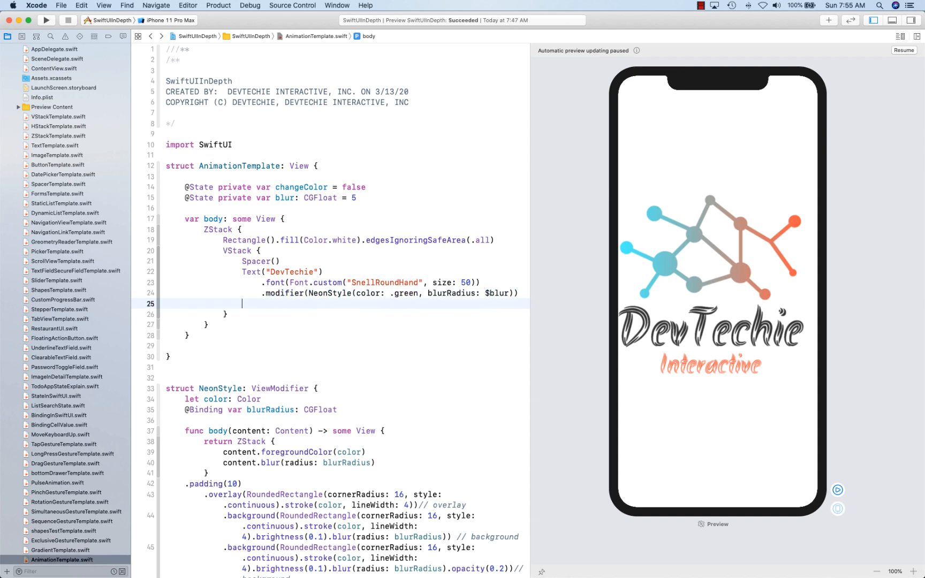
pyautogui.moveTo(241, 261); pyautogui.dragTo(242, 304)
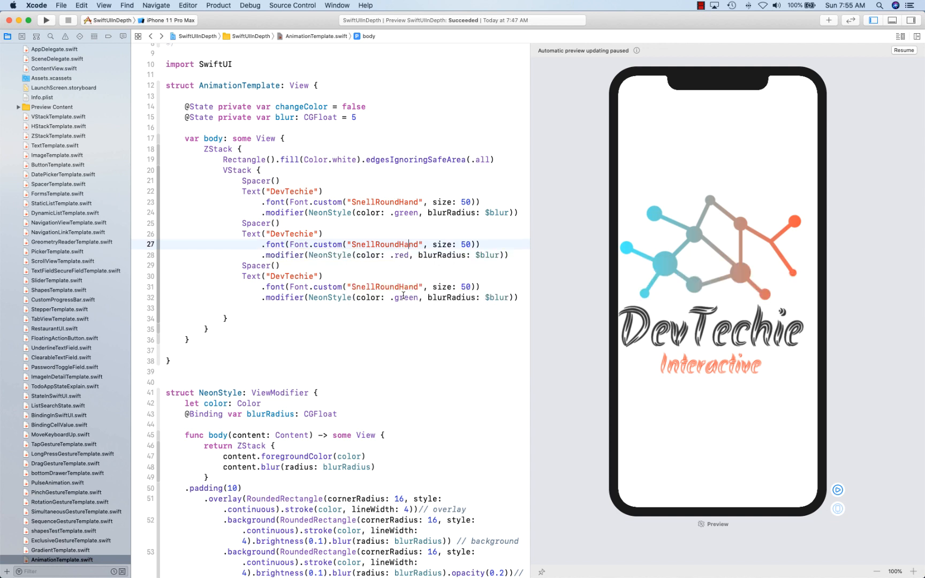
# - Set the third text's NeonStyle color to .blue and add a closing Spacer()
pyautogui.doubleClick(406, 213)
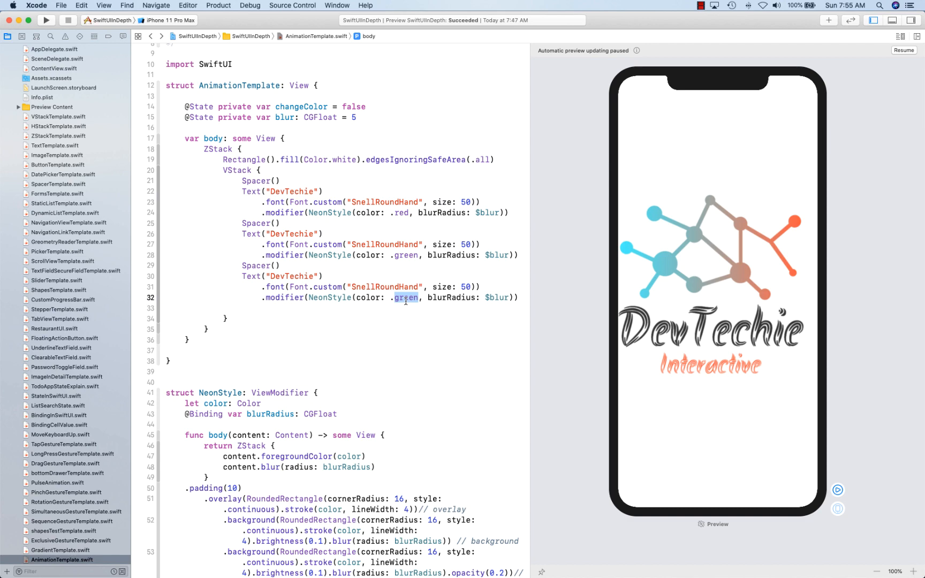
pyautogui.write('blue')
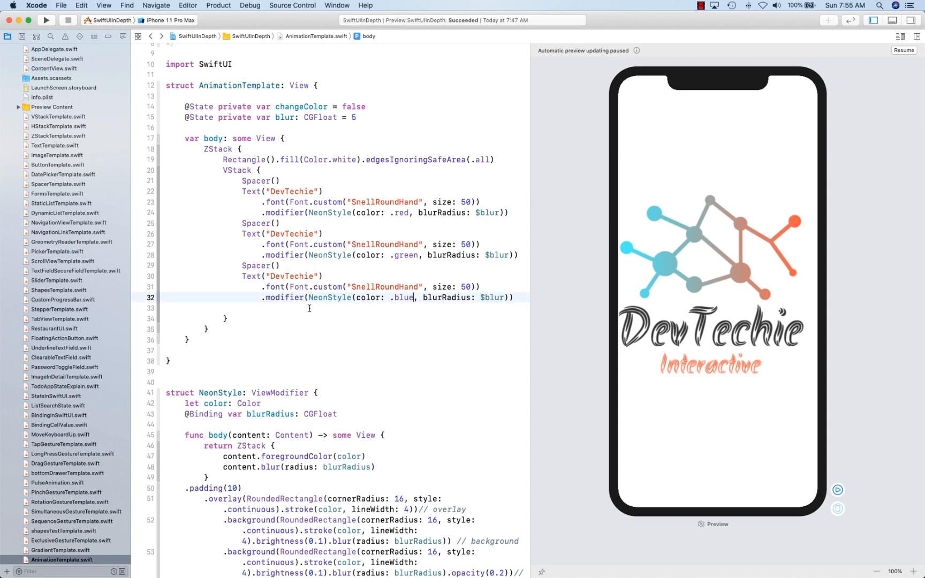
pyautogui.write('s')
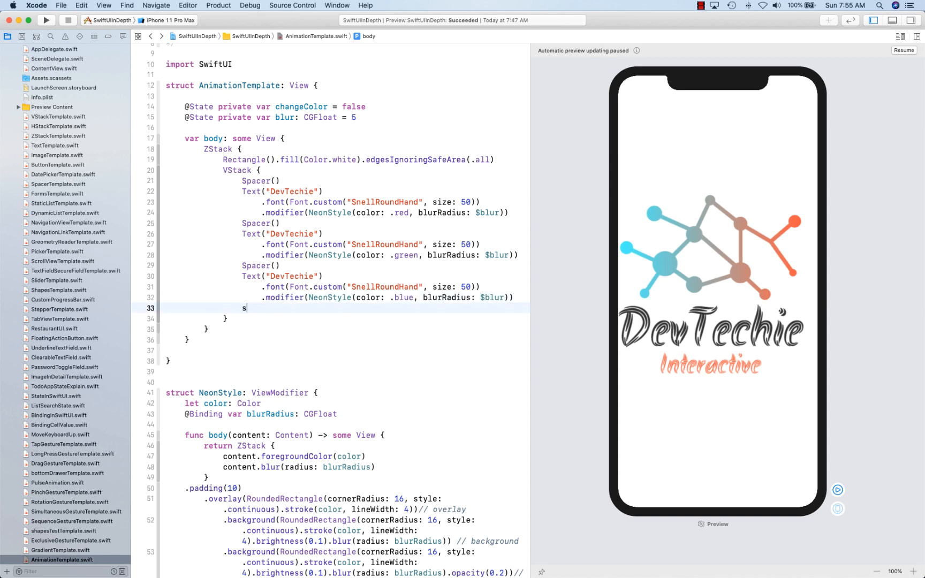
pyautogui.write('Spacer()')
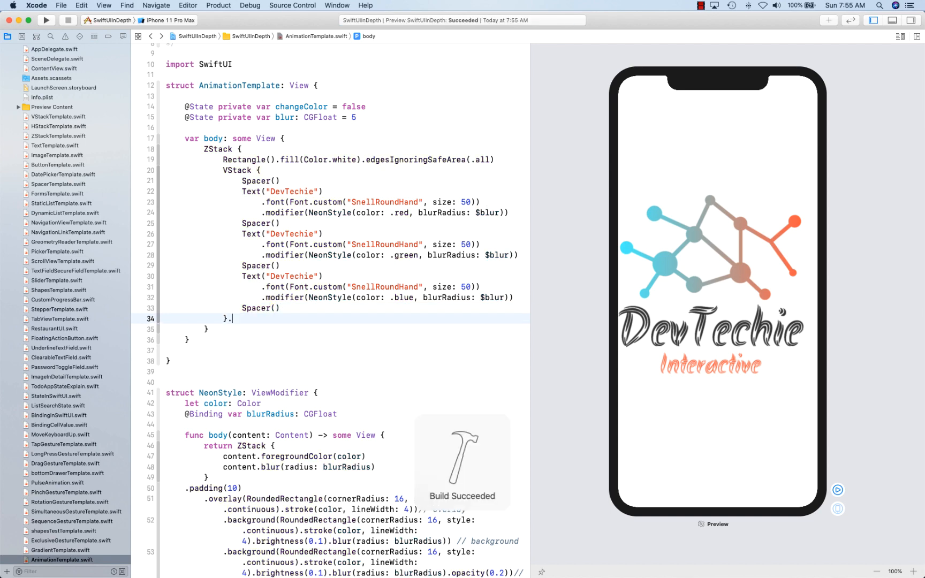
# - Animate the VStack with Animation.easeInOut.speed(0.25).repeatForever()
pyautogui.write('animation(')
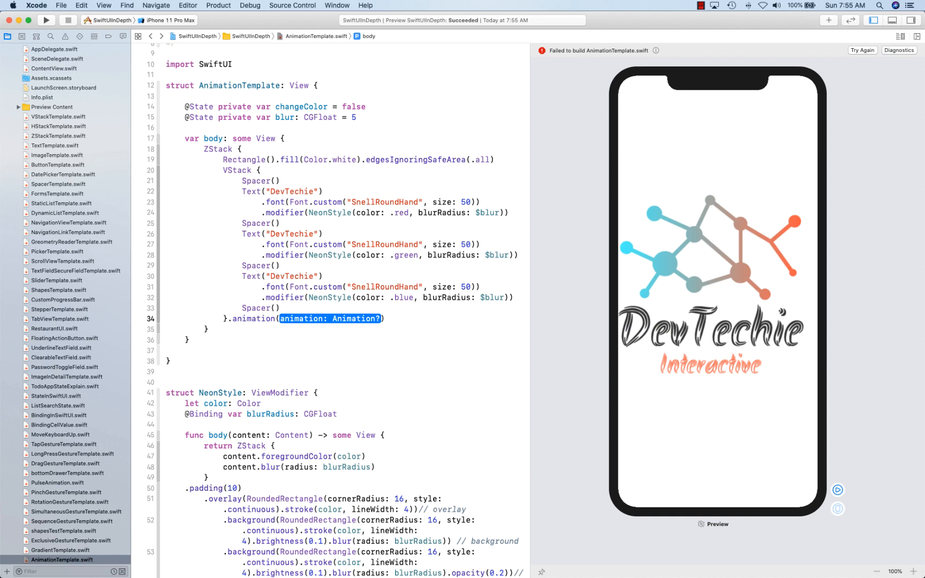
pyautogui.write('Animation.easeInOut')
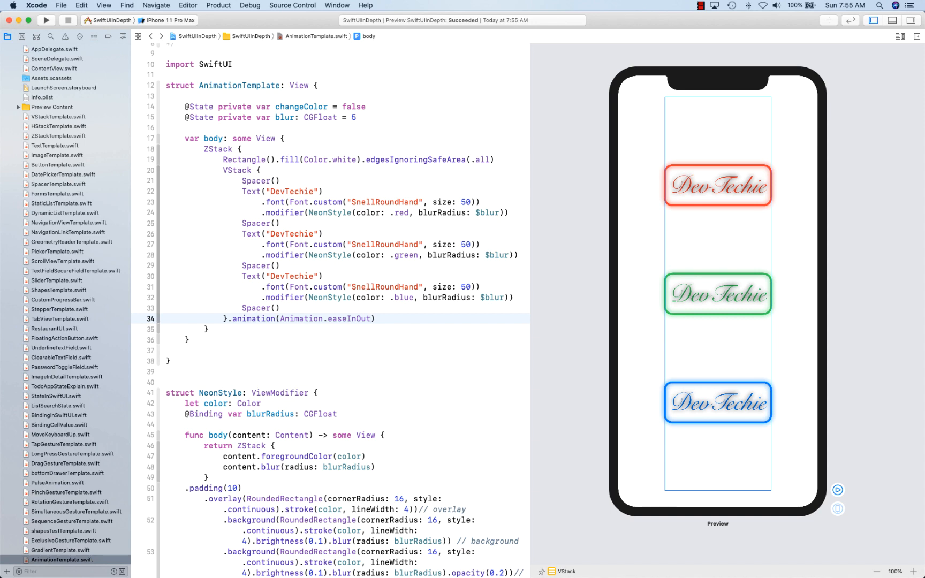
pyautogui.write('.speed(0)')
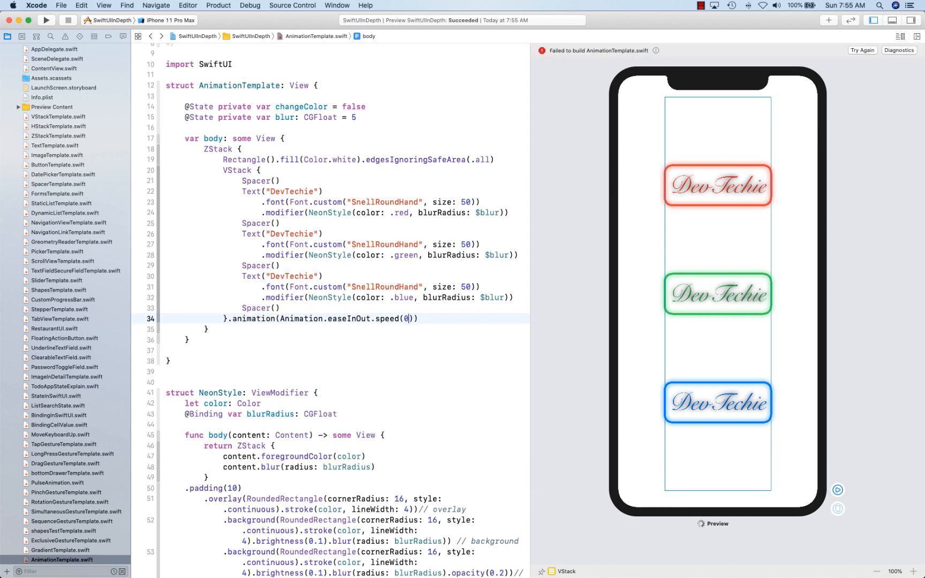
pyautogui.write('.25).')
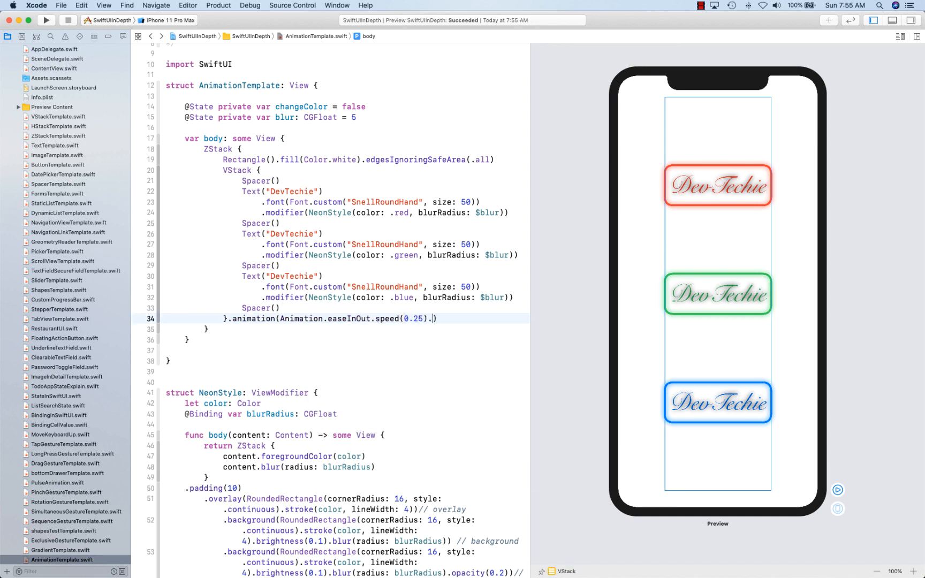
pyautogui.write('repeatForever())')
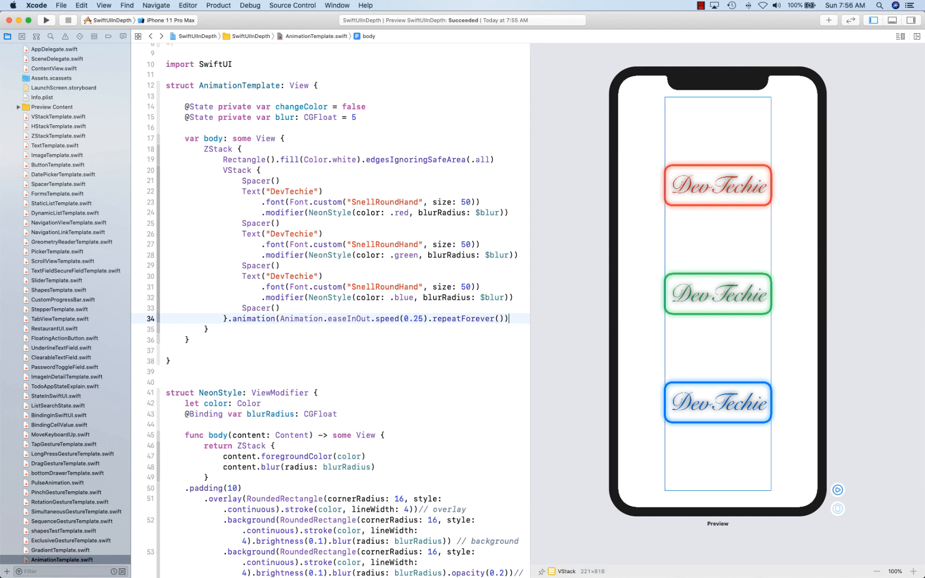
# - Add .onAppear { self.blur = 20 }
pyautogui.write('.onApp')
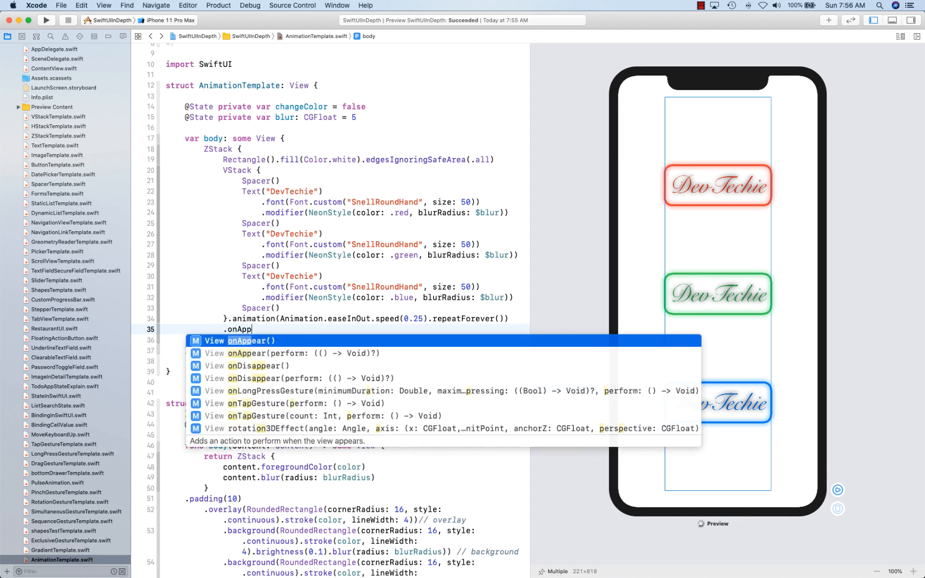
pyautogui.click(237, 340)
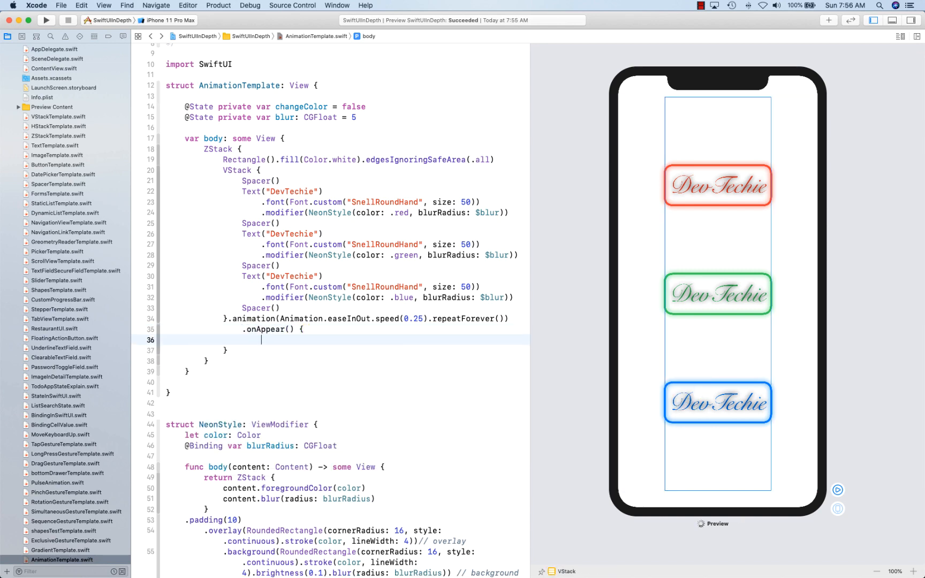
pyautogui.write('self.bl')
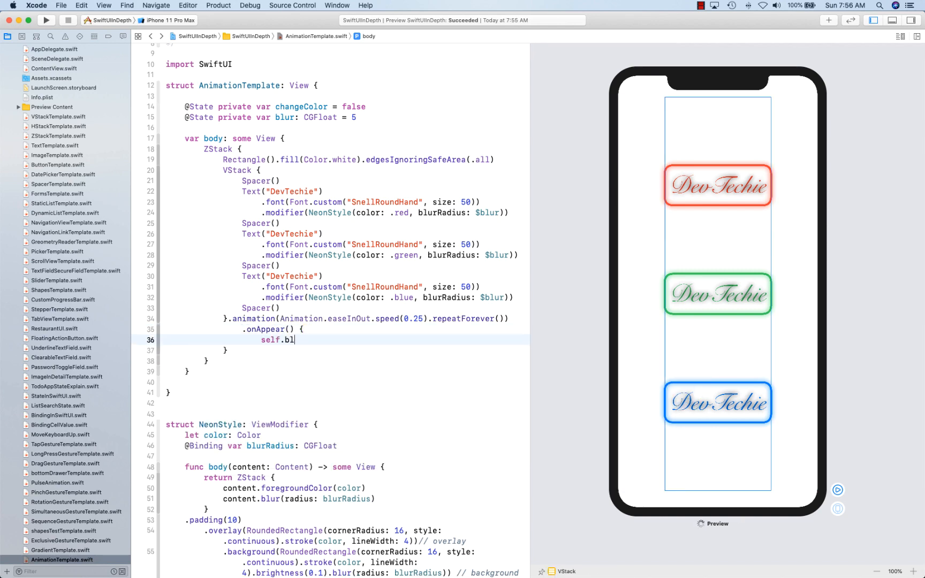
pyautogui.write('ur')
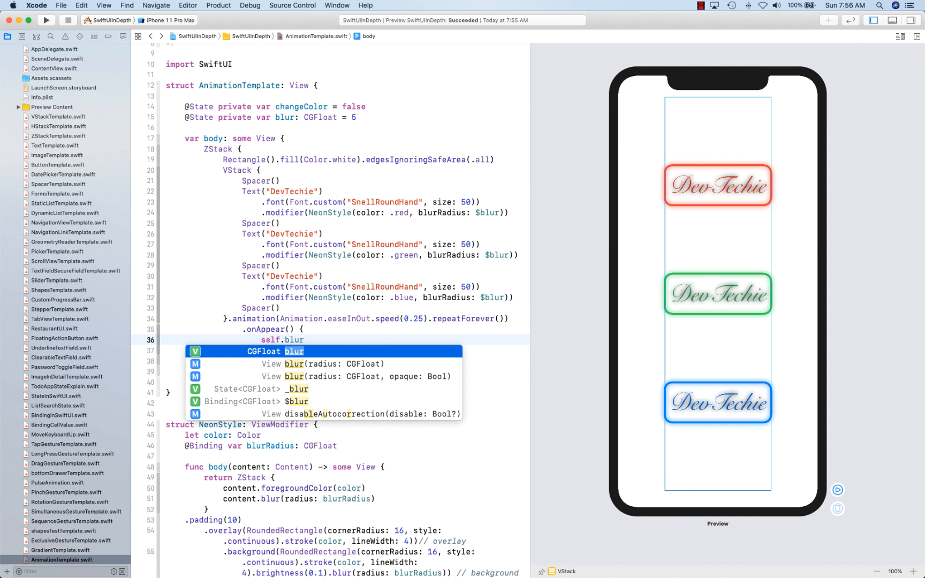
pyautogui.write('= 20')
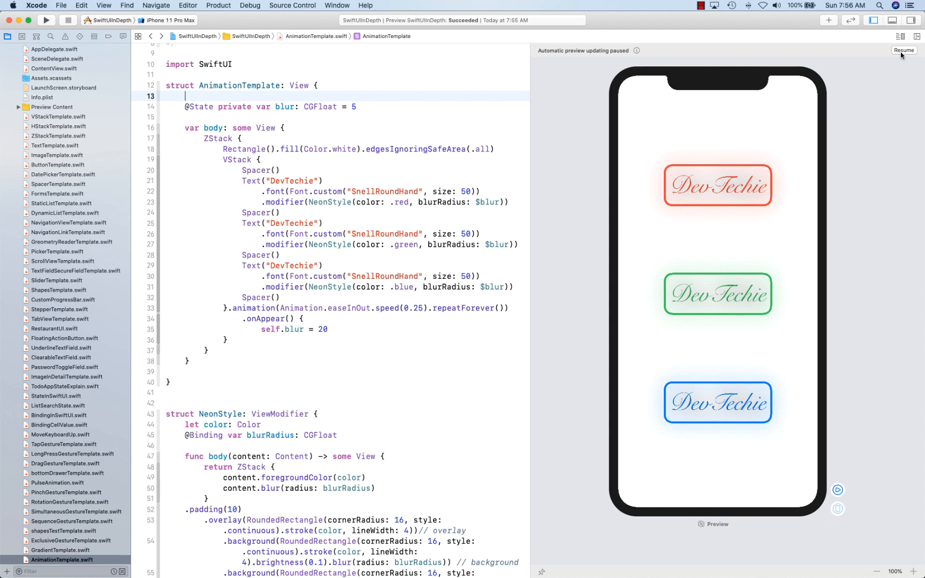
# - Resume the live canvas preview after removing the changeColor state
pyautogui.click(903, 51)
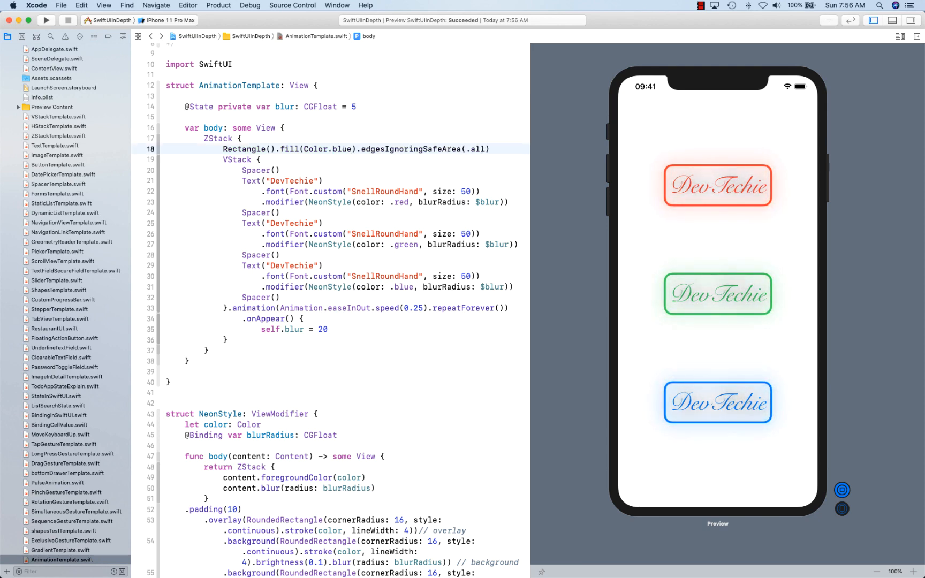
# - Change the Rectangle fill from Color.white to black, then to gray
pyautogui.write('b')
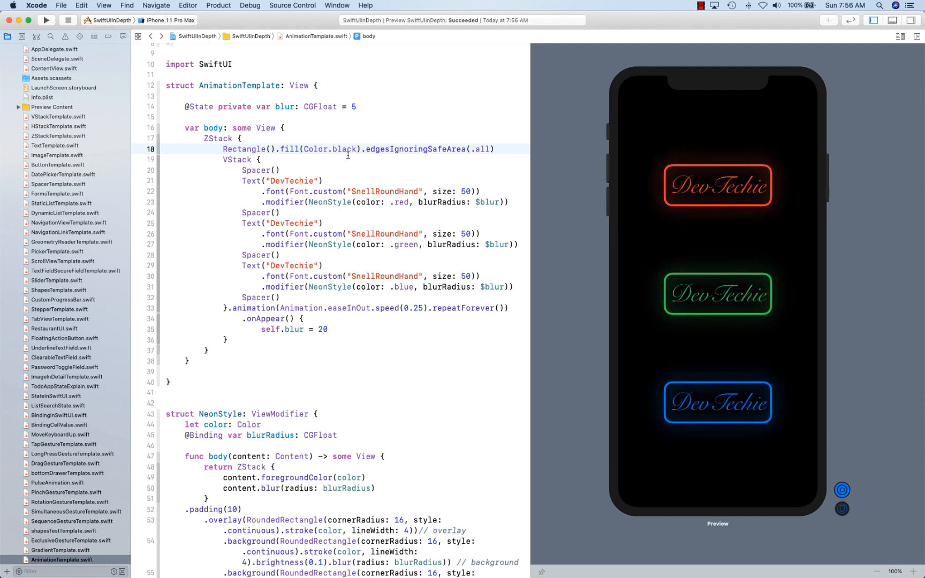
pyautogui.write('gray')
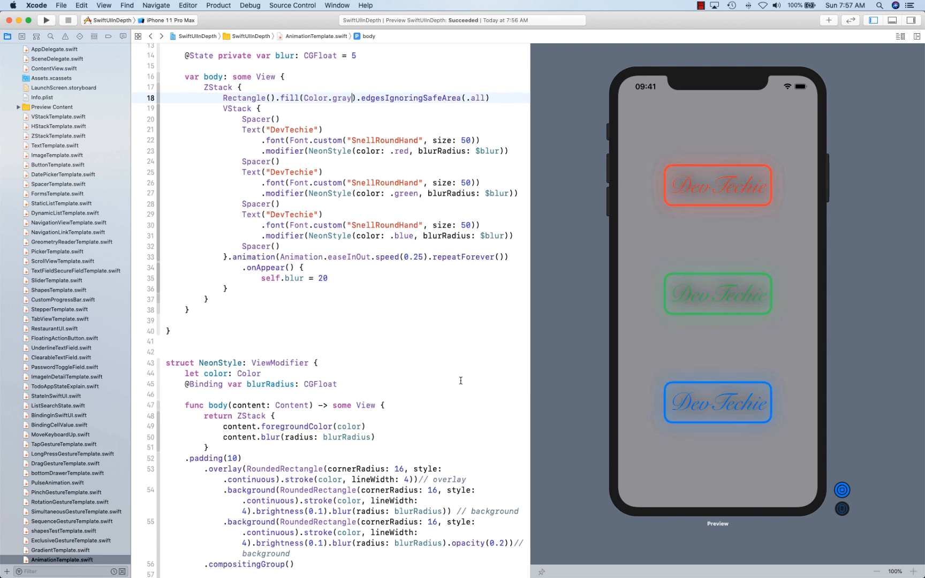
# - Scroll the editor and place the cursor after gray in the fill line
pyautogui.scroll(-3)
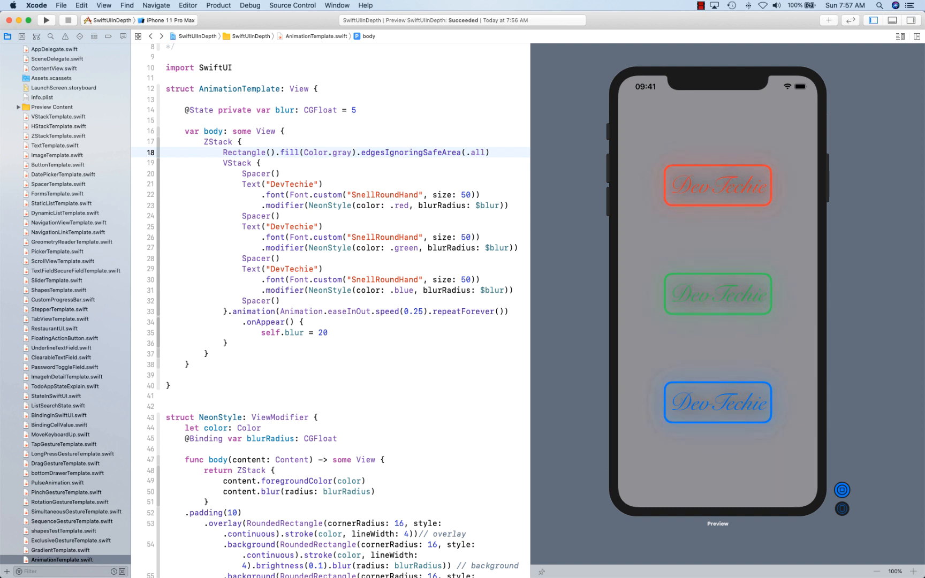
pyautogui.click(353, 152)
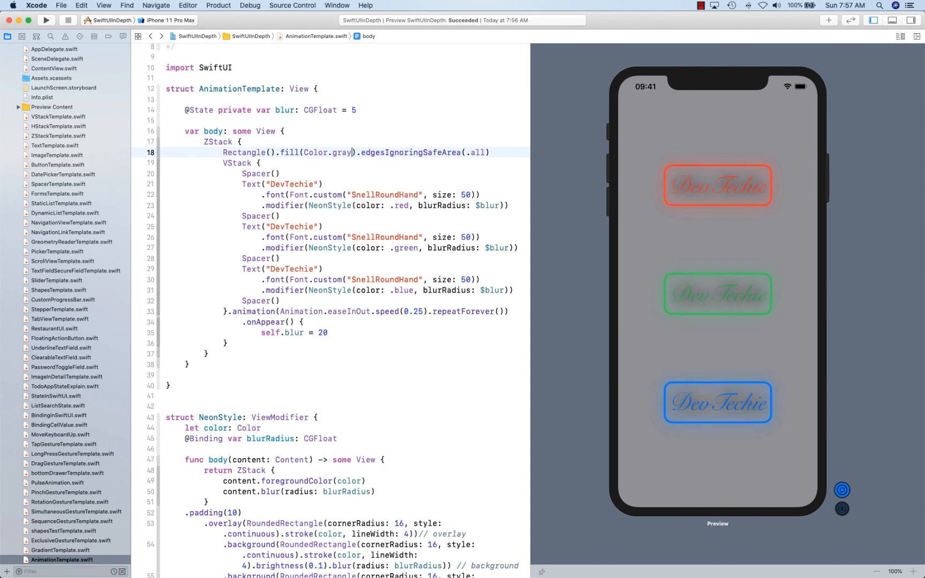